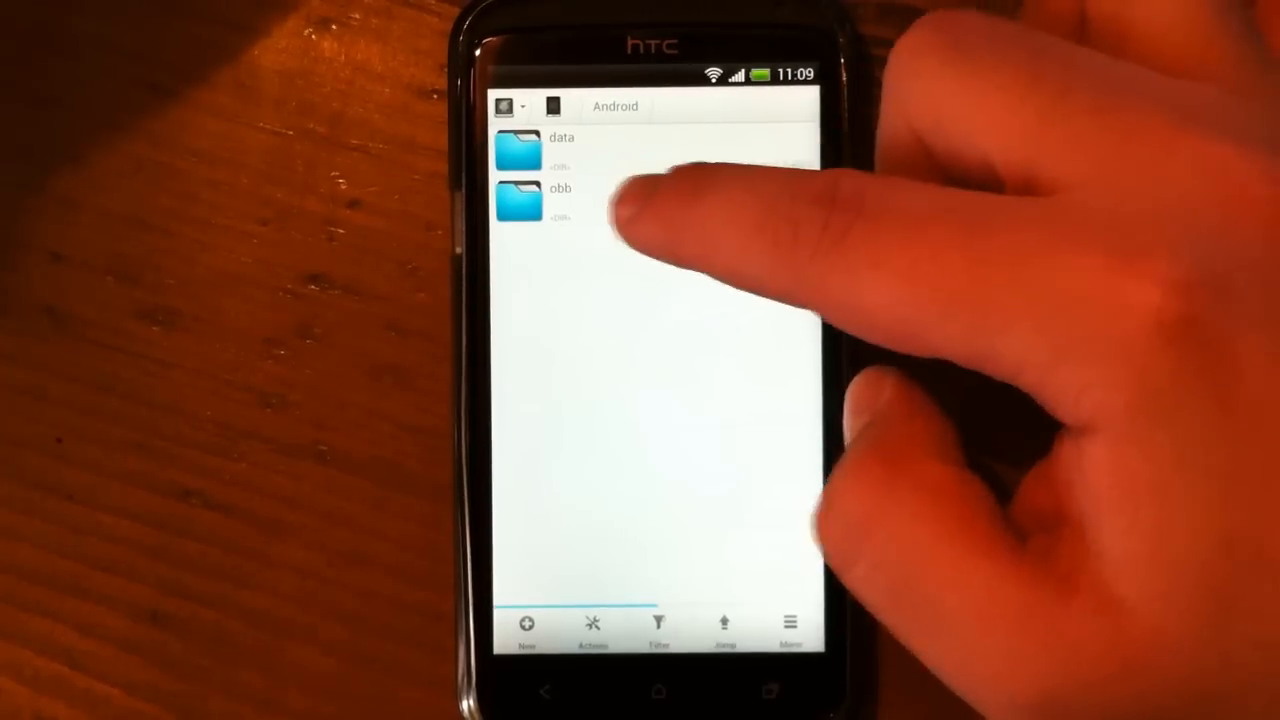
Go up to the Internal memory root and show the new folder, file and connection choices.
left_click(560, 200)
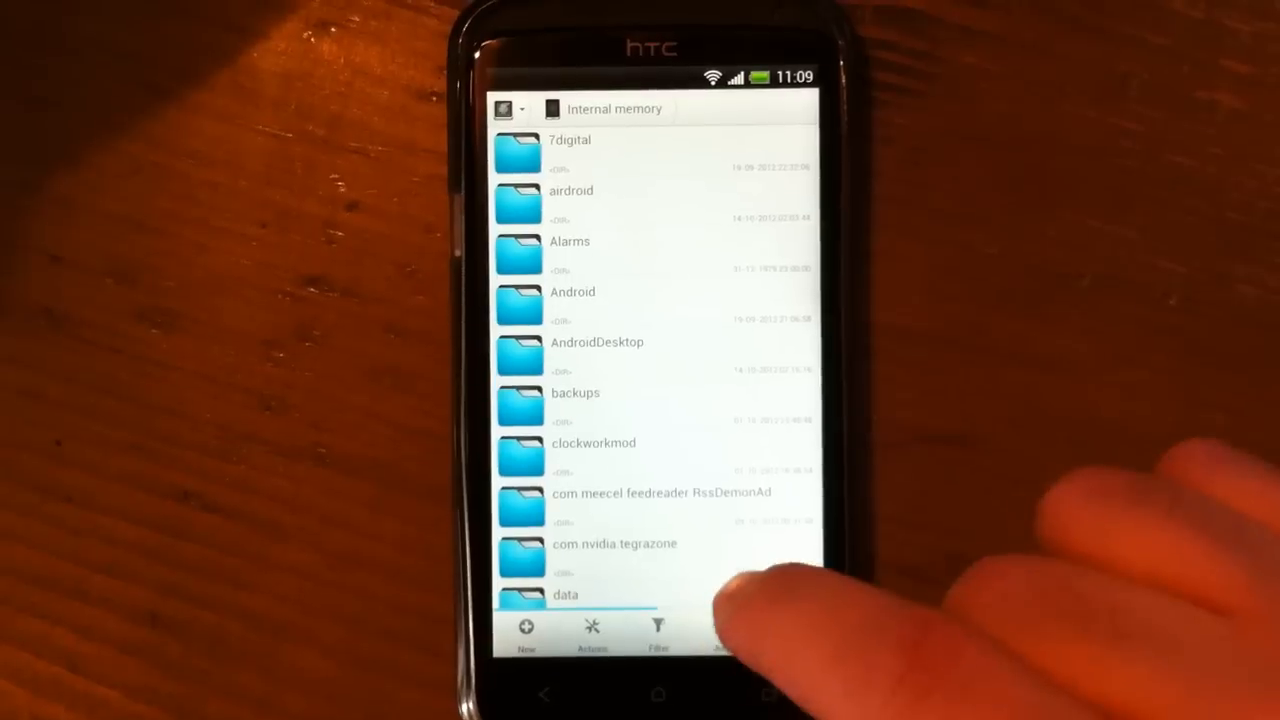
left_click(723, 630)
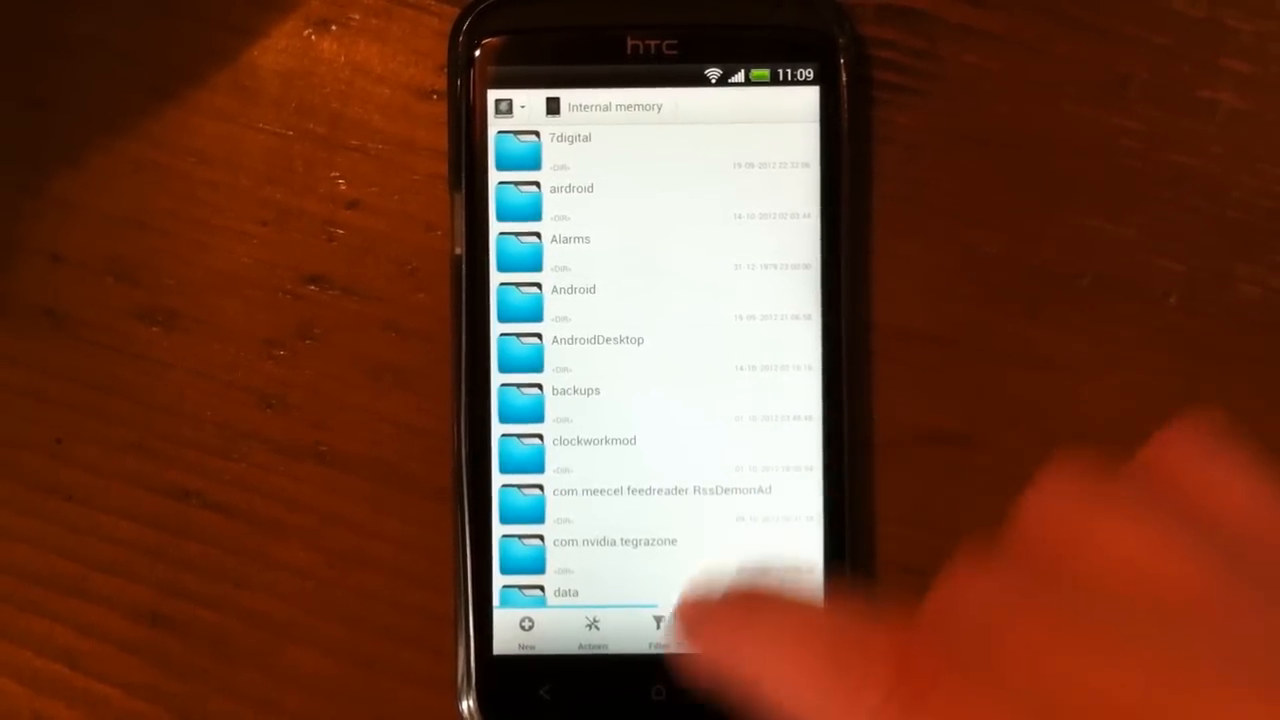
left_click(526, 625)
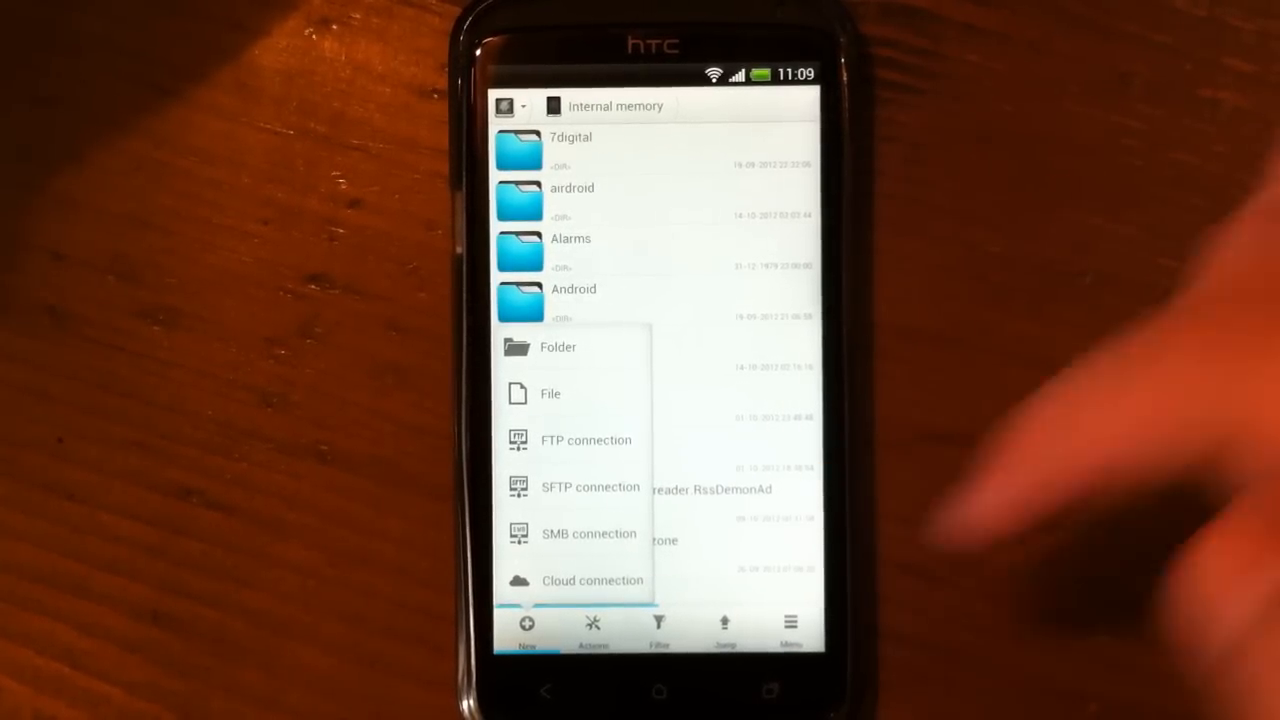
Browse the Dropbox, Box, Google Drive and SkyDrive cloud options, then cancel without adding one.
left_click(592, 580)
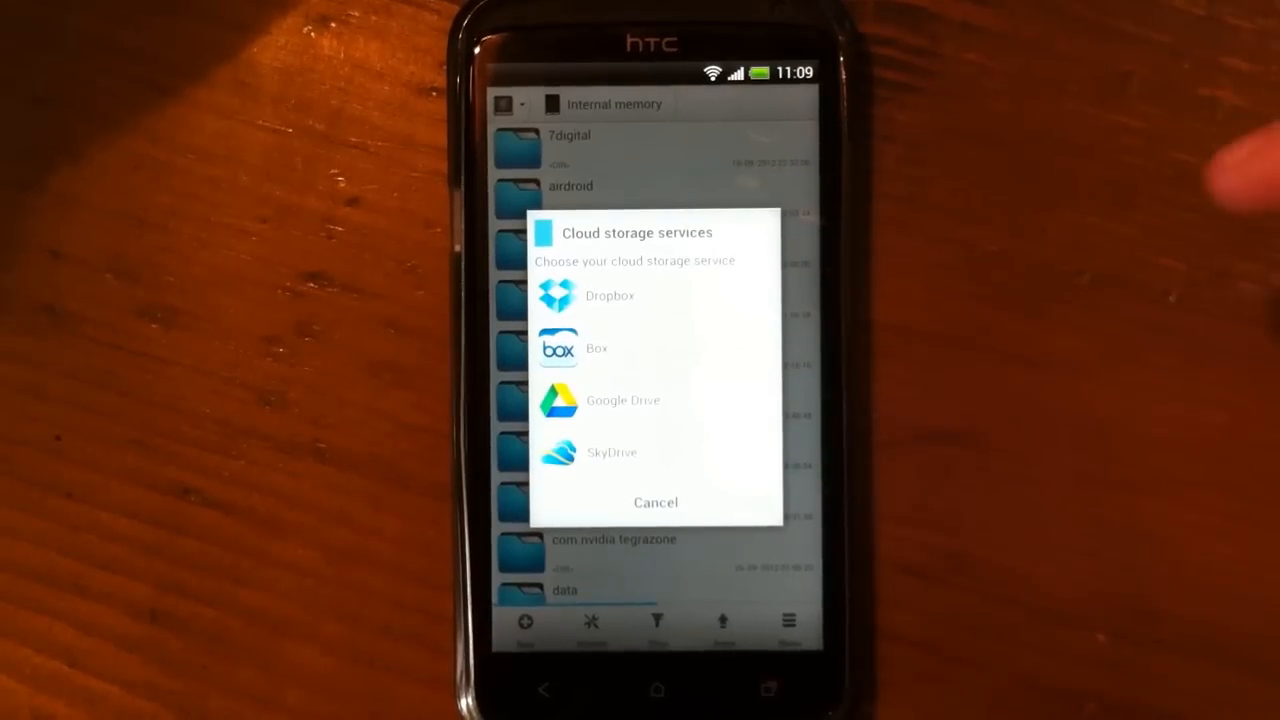
mouse_move(780, 200)
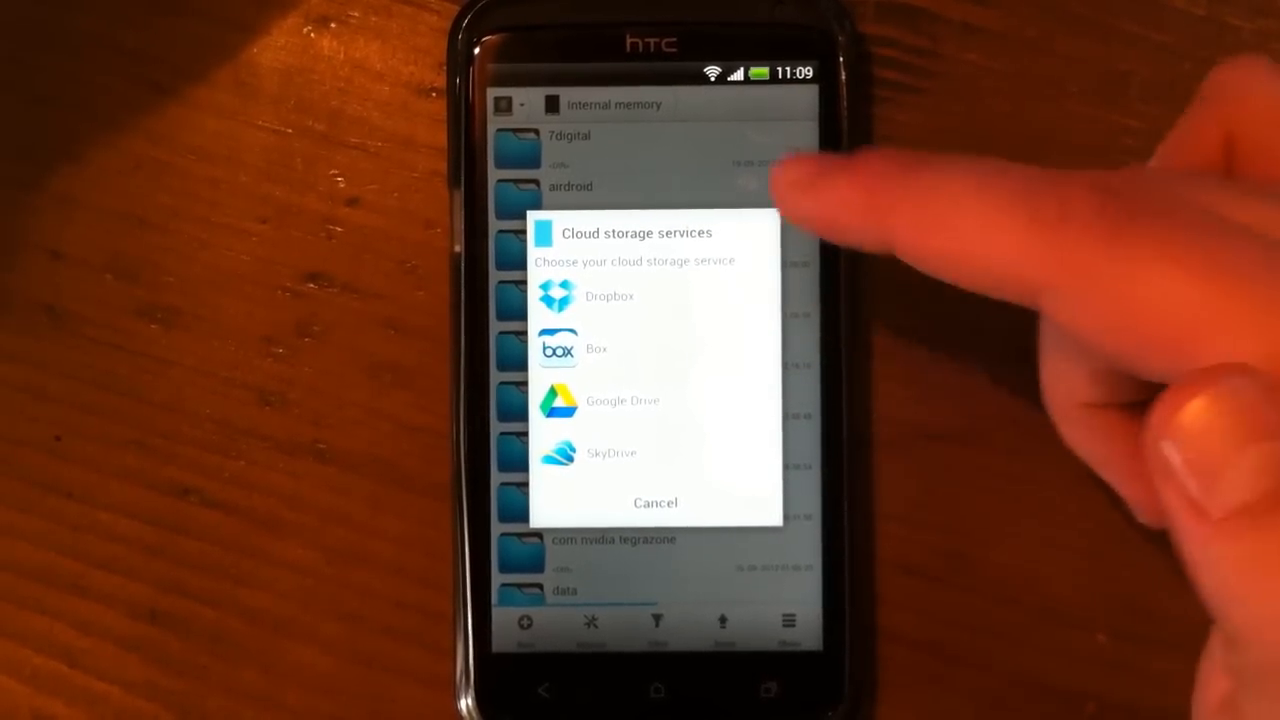
left_click(655, 502)
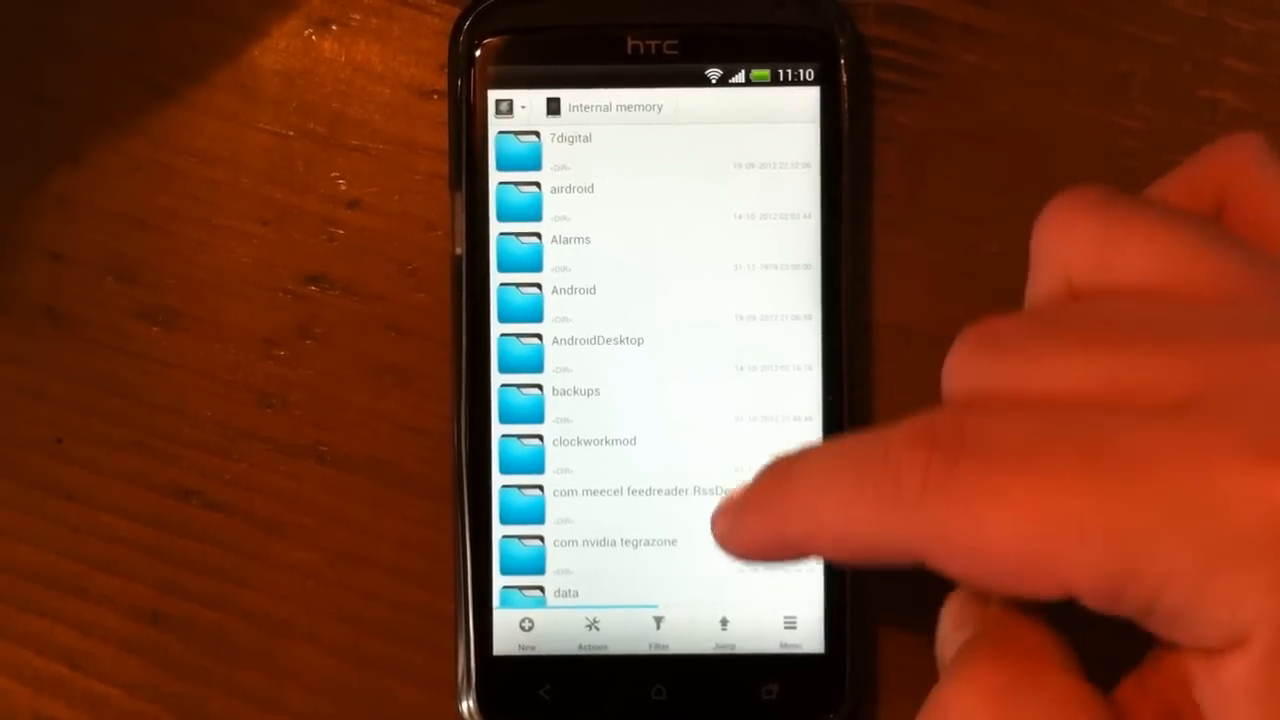
Scroll through the internal memory folders and show the main menu with search, sort and settings.
scroll("down", 3)
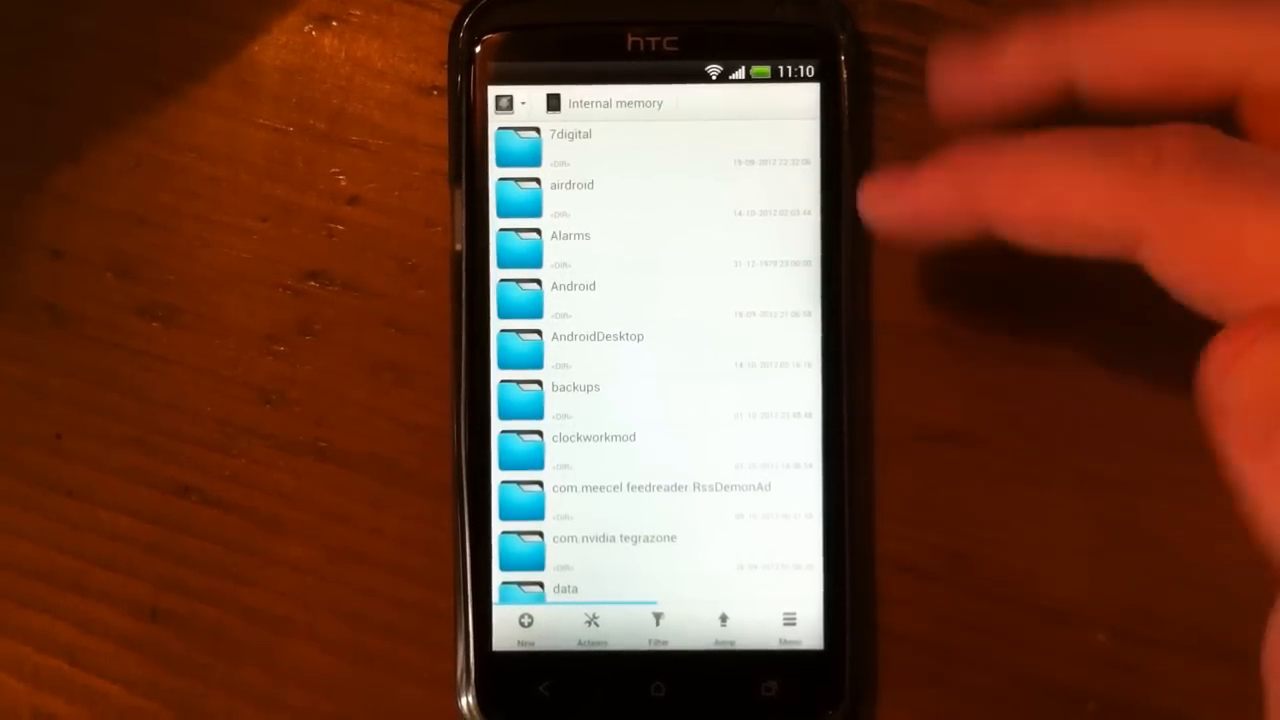
scroll("down", 3)
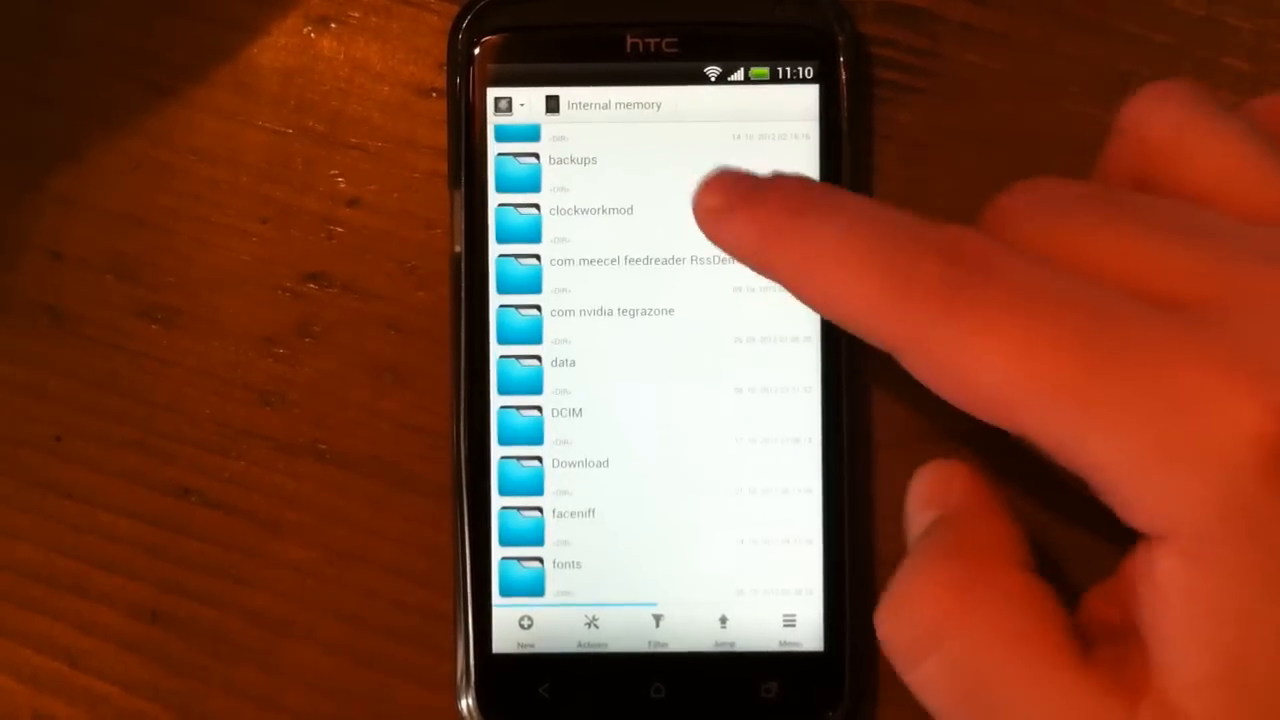
left_click(789, 625)
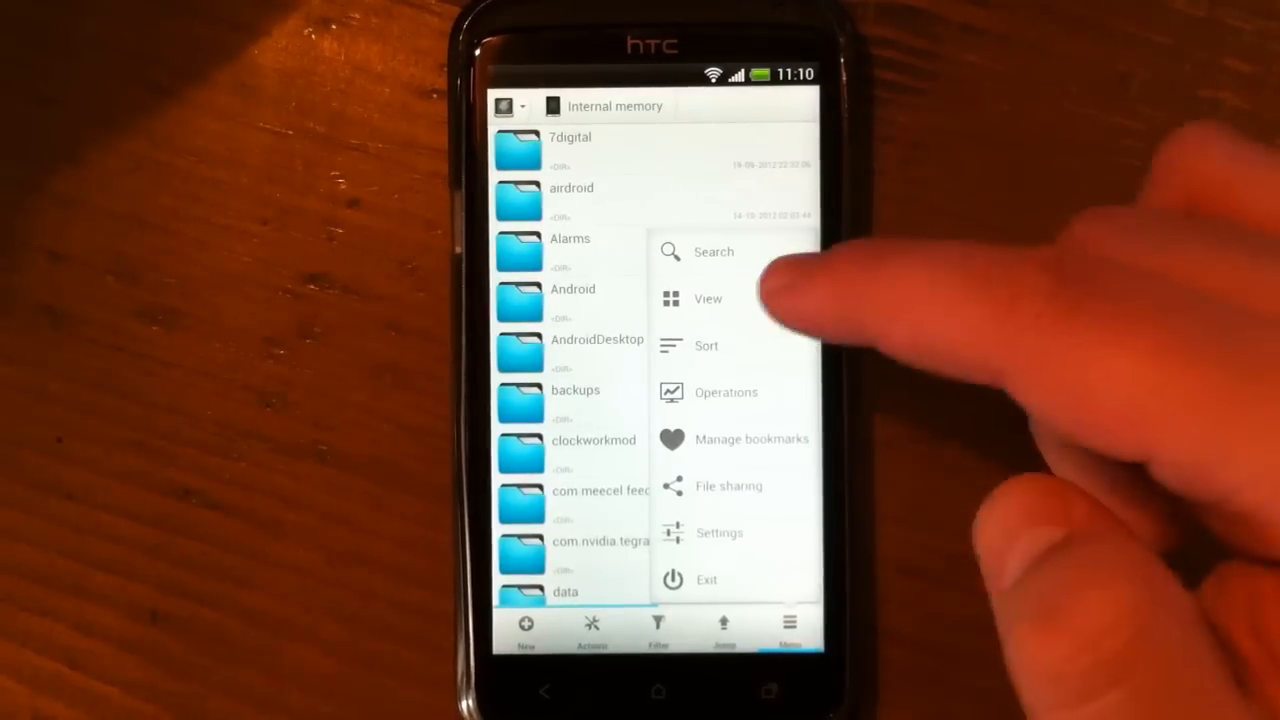
Switch Solid Explorer's appearance theme to Dark.
left_click(718, 532)
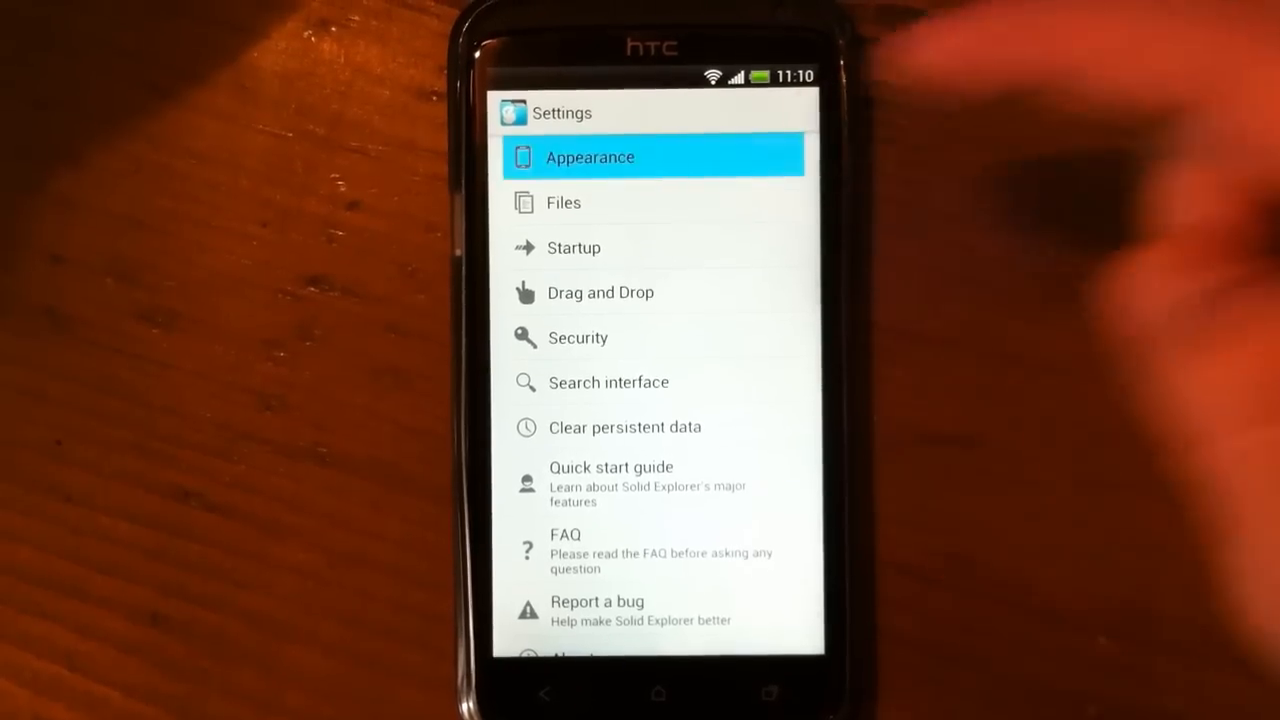
left_click(590, 157)
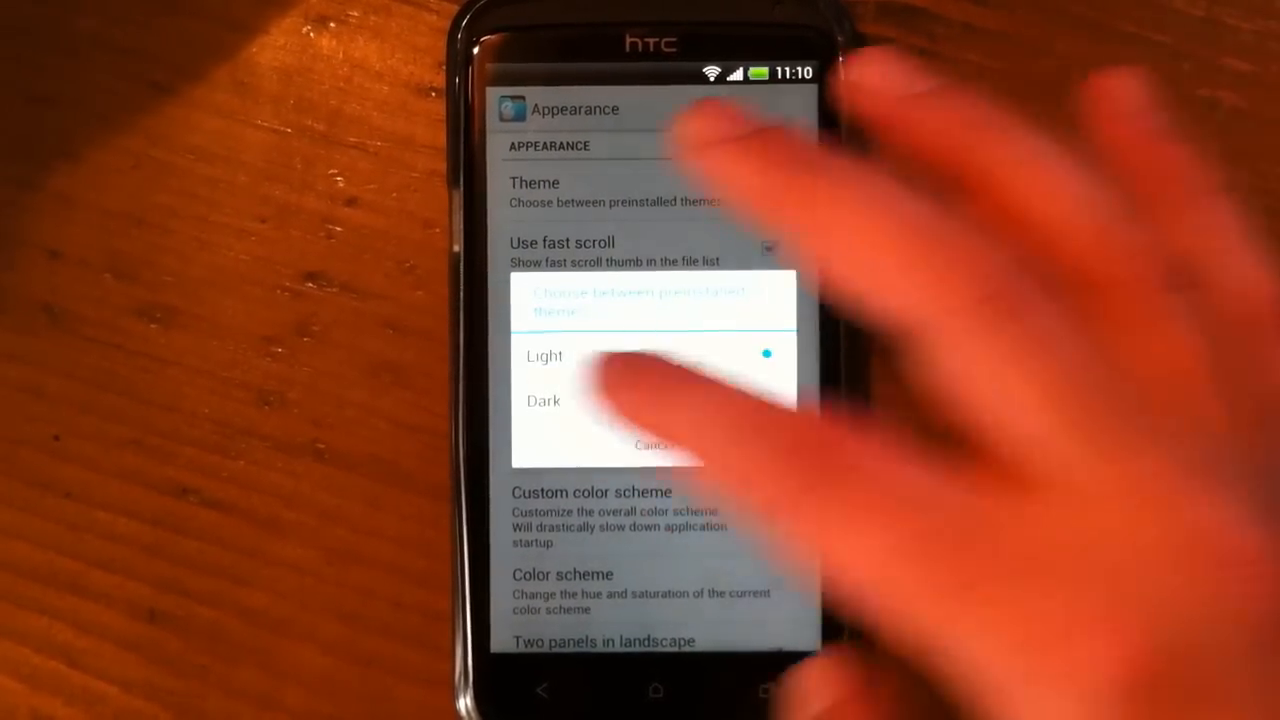
left_click(546, 356)
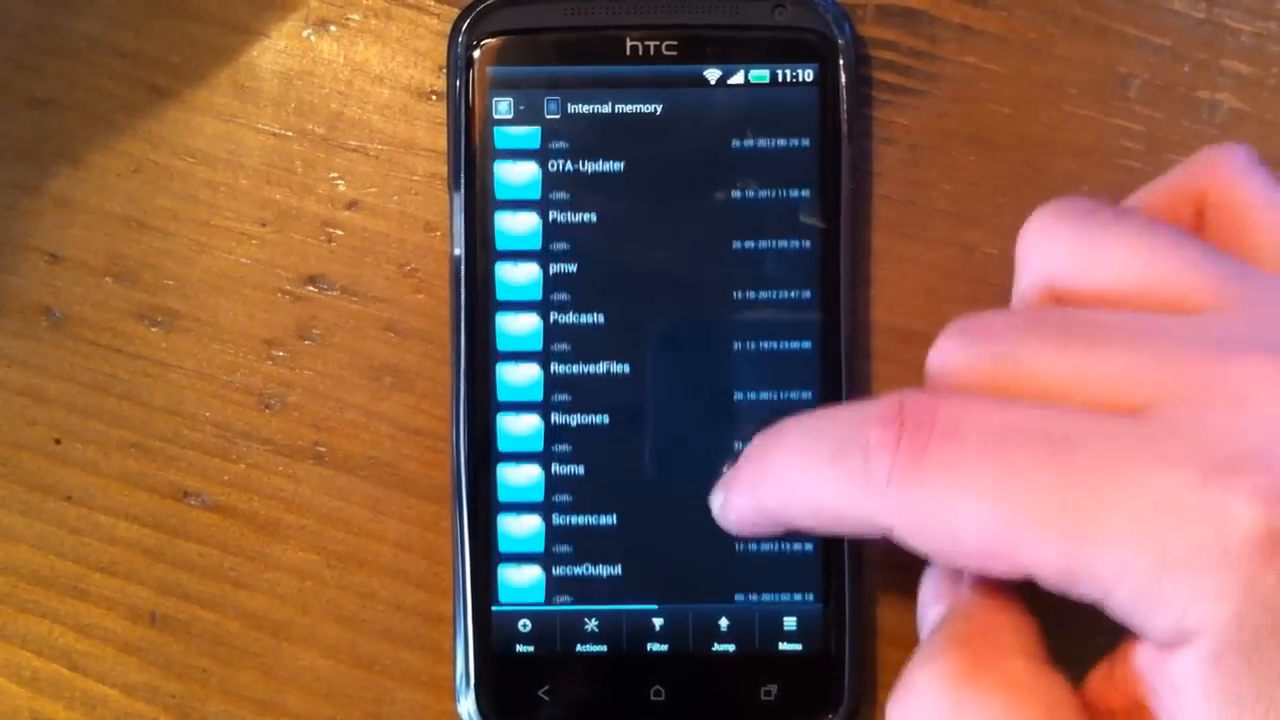
Set the theme back to Light and confirm the app restart.
scroll("up", 3)
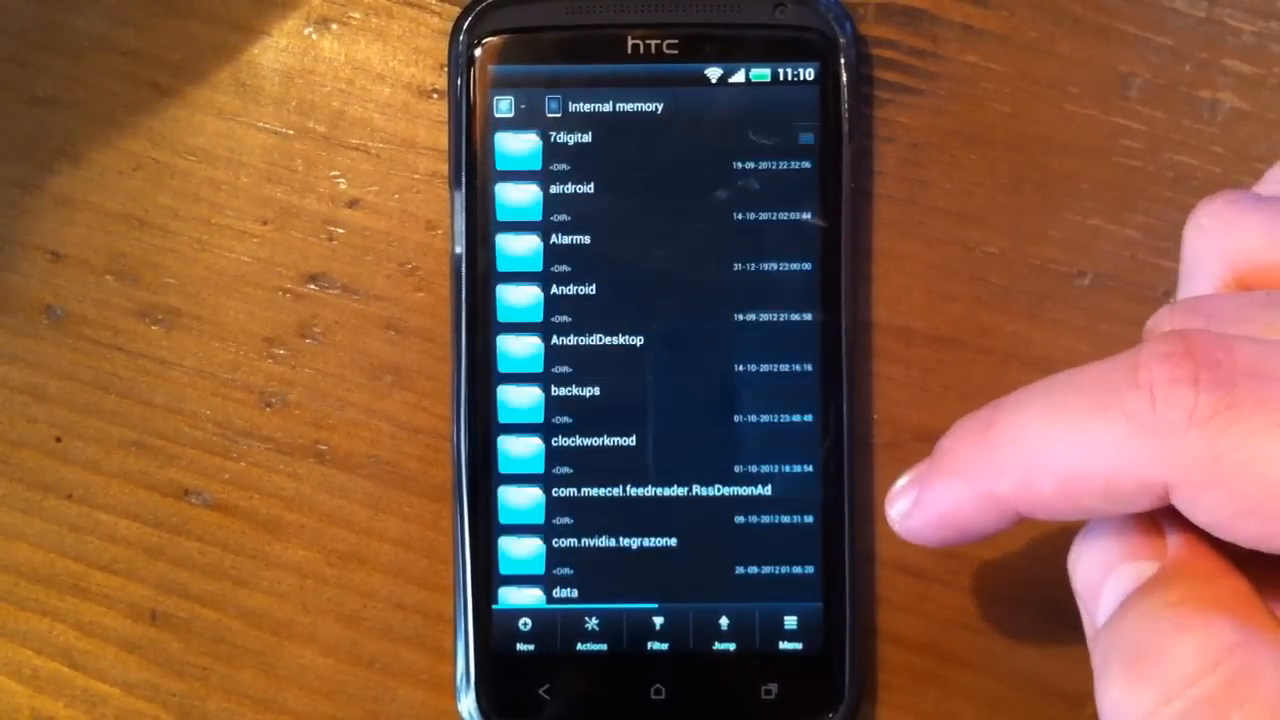
left_click(789, 630)
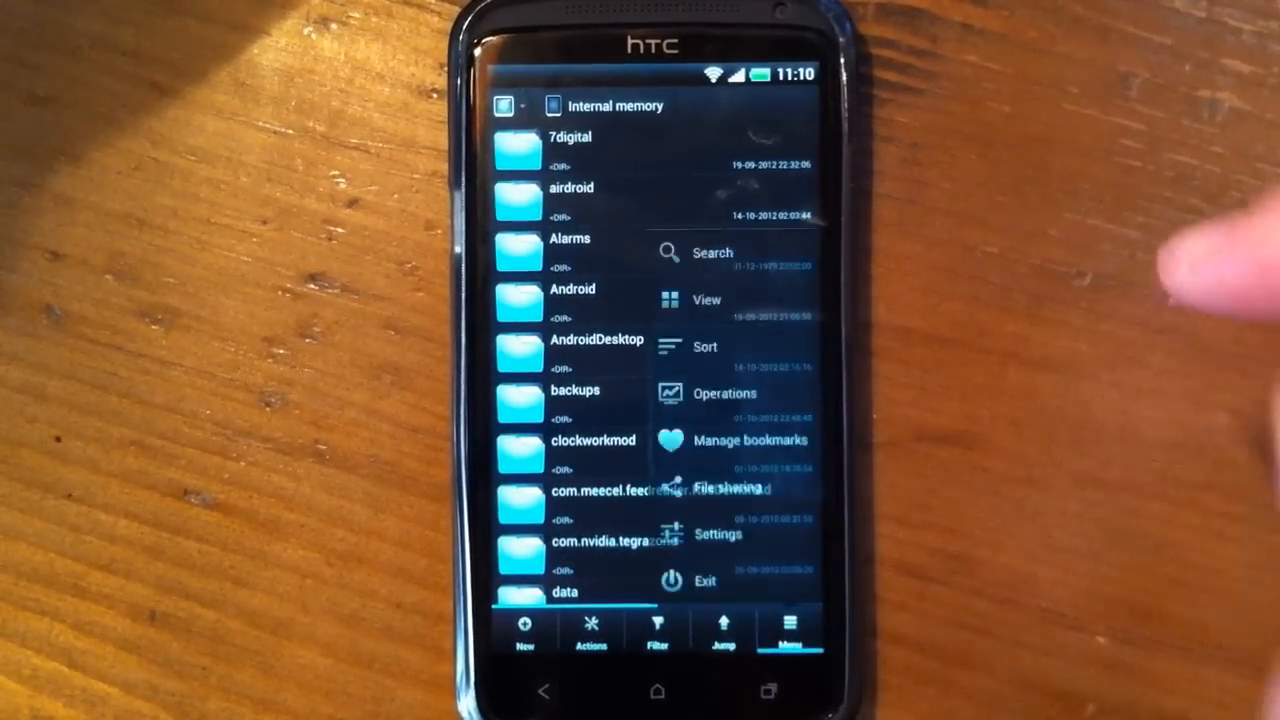
left_click(718, 534)
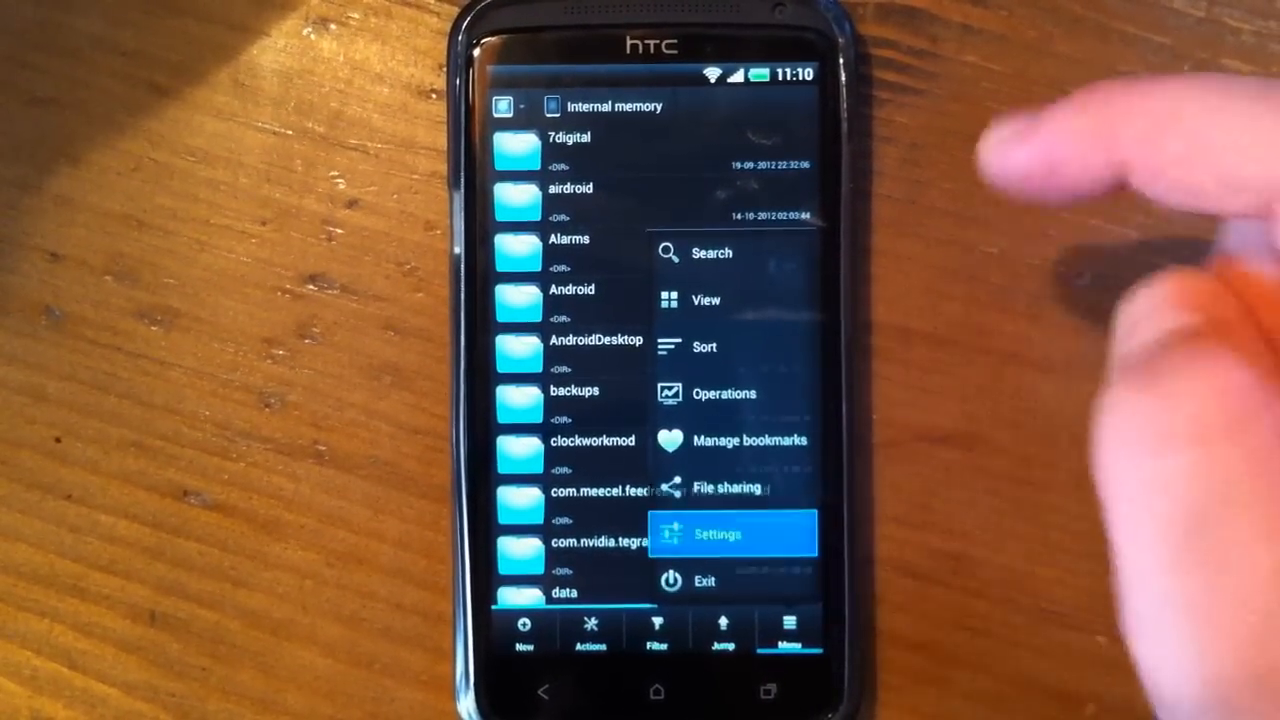
left_click(717, 534)
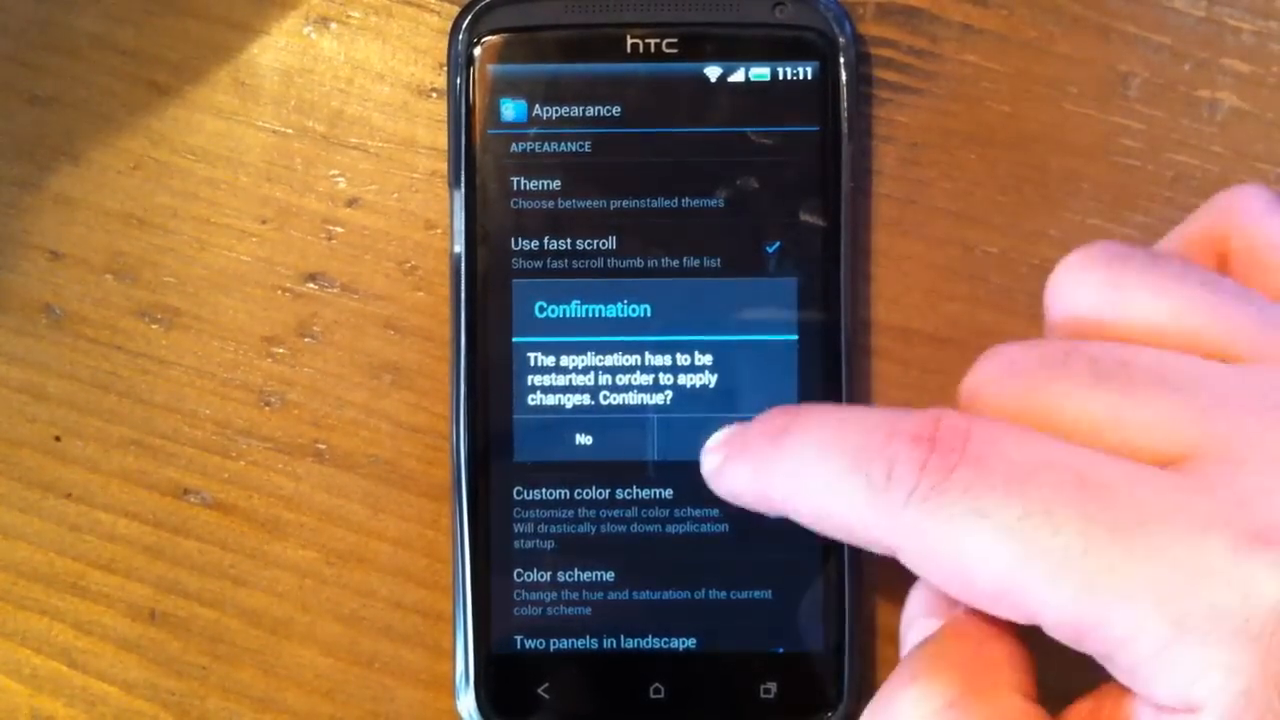
left_click(730, 440)
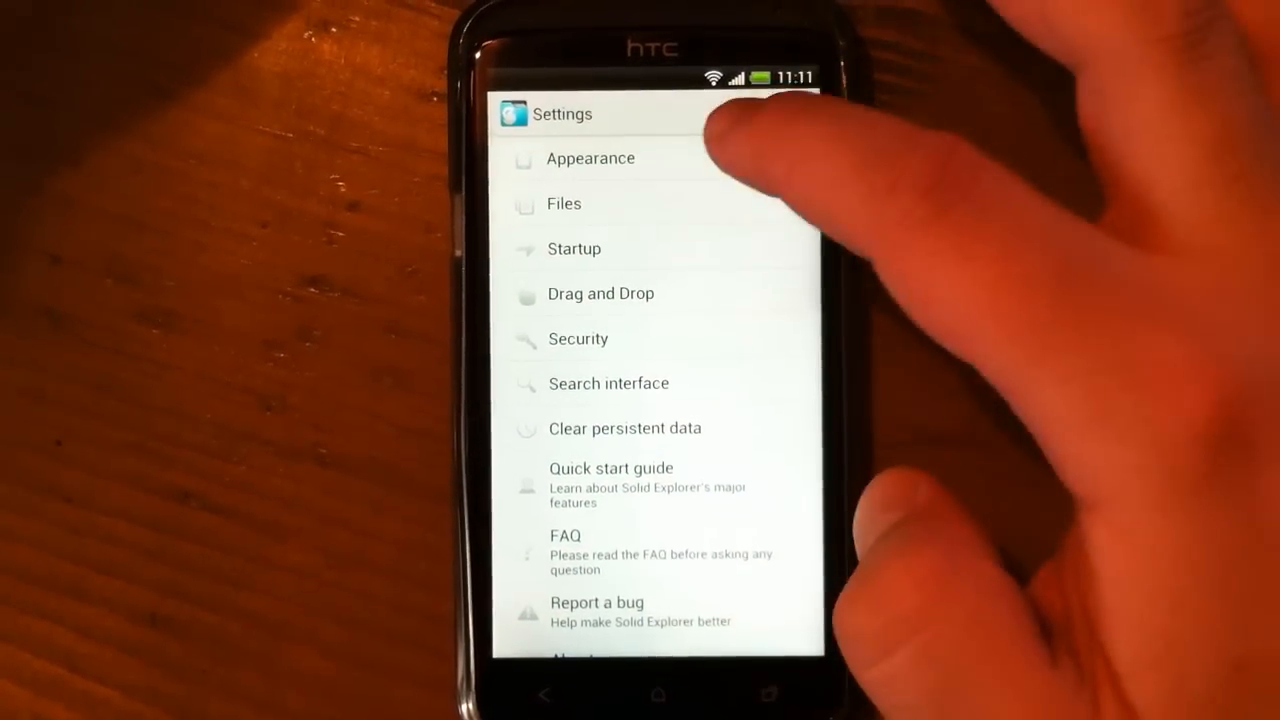
Preview a green folder colour by adjusting the Hue and Saturation sliders in Appearance settings.
left_click(591, 158)
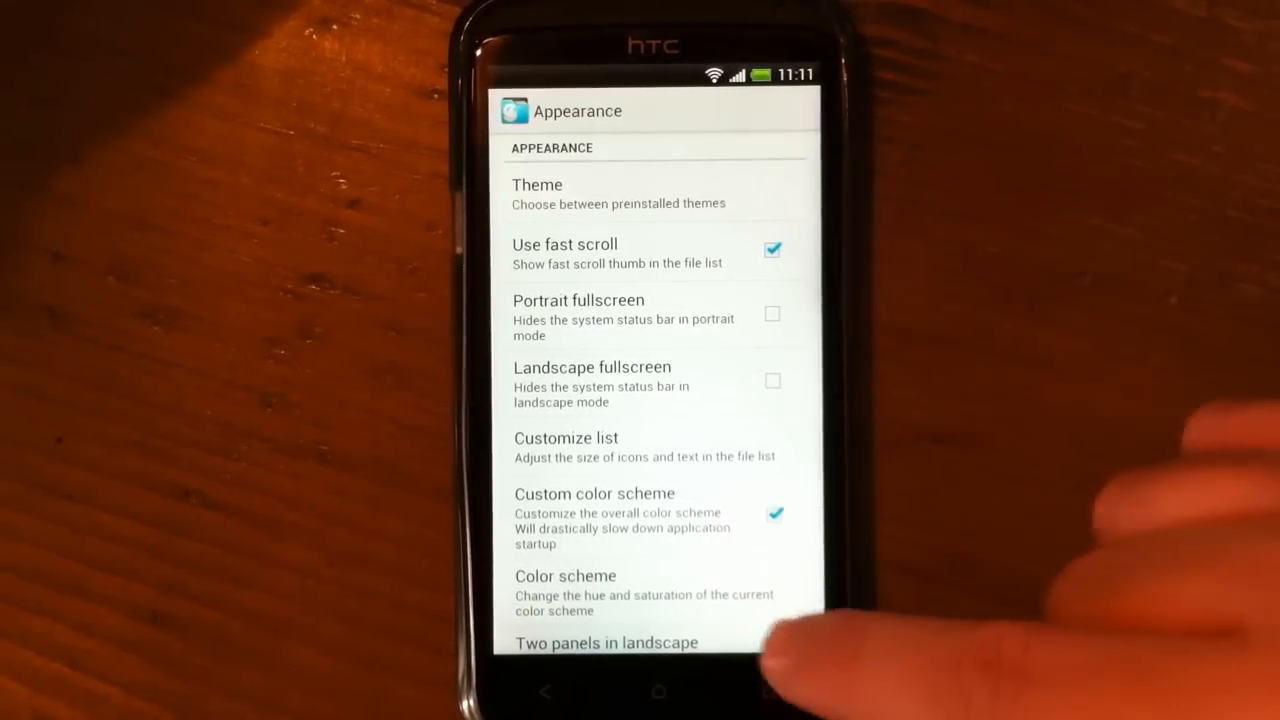
left_click(565, 575)
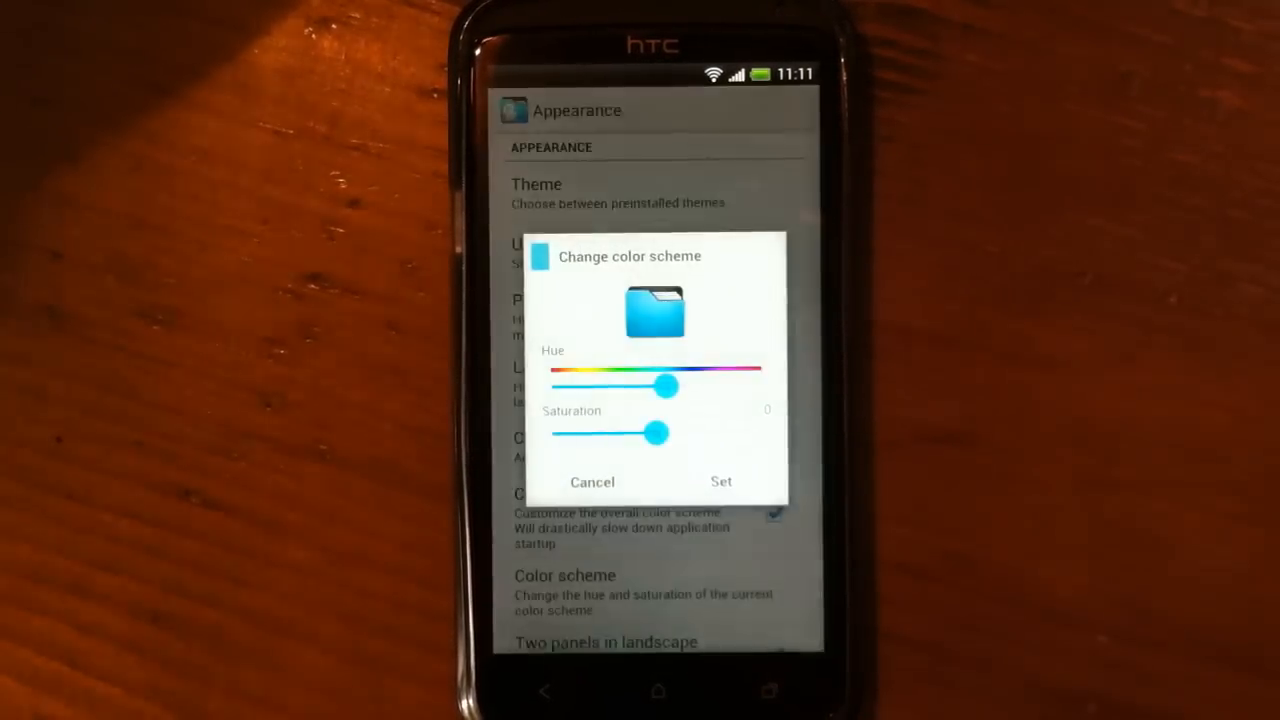
left_click_drag(665, 386, 620, 386)
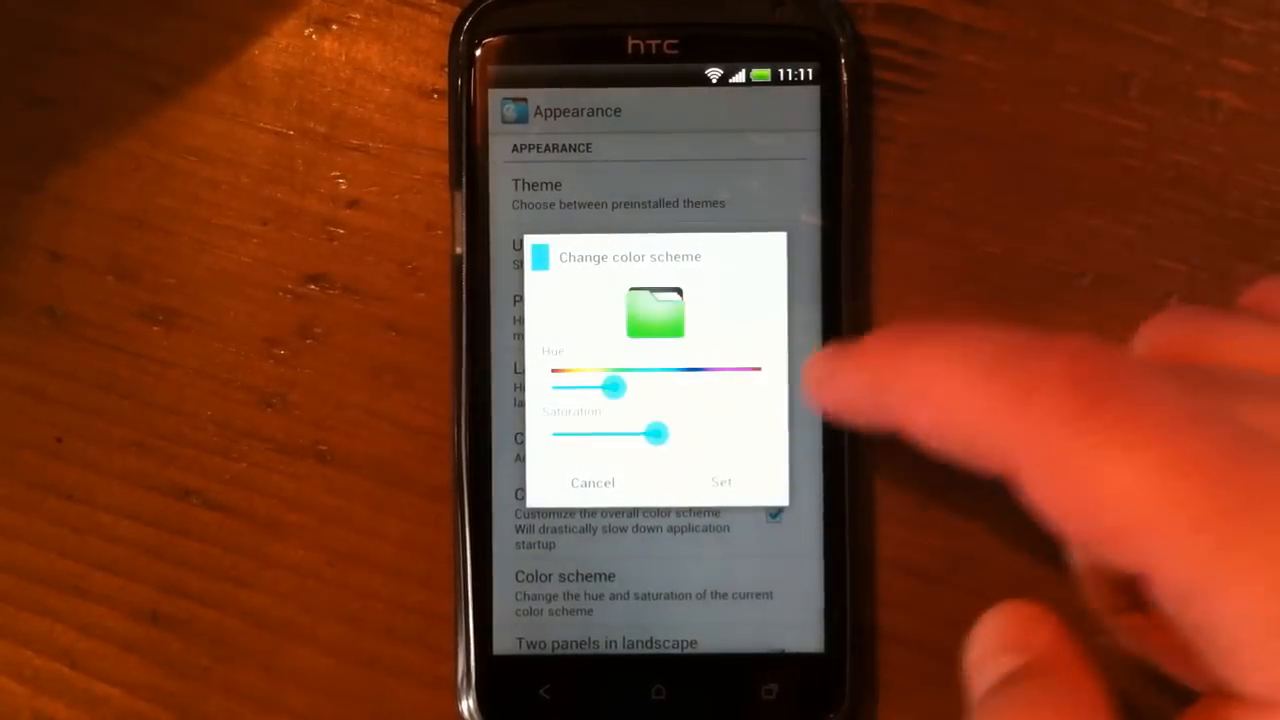
left_click_drag(620, 388, 720, 388)
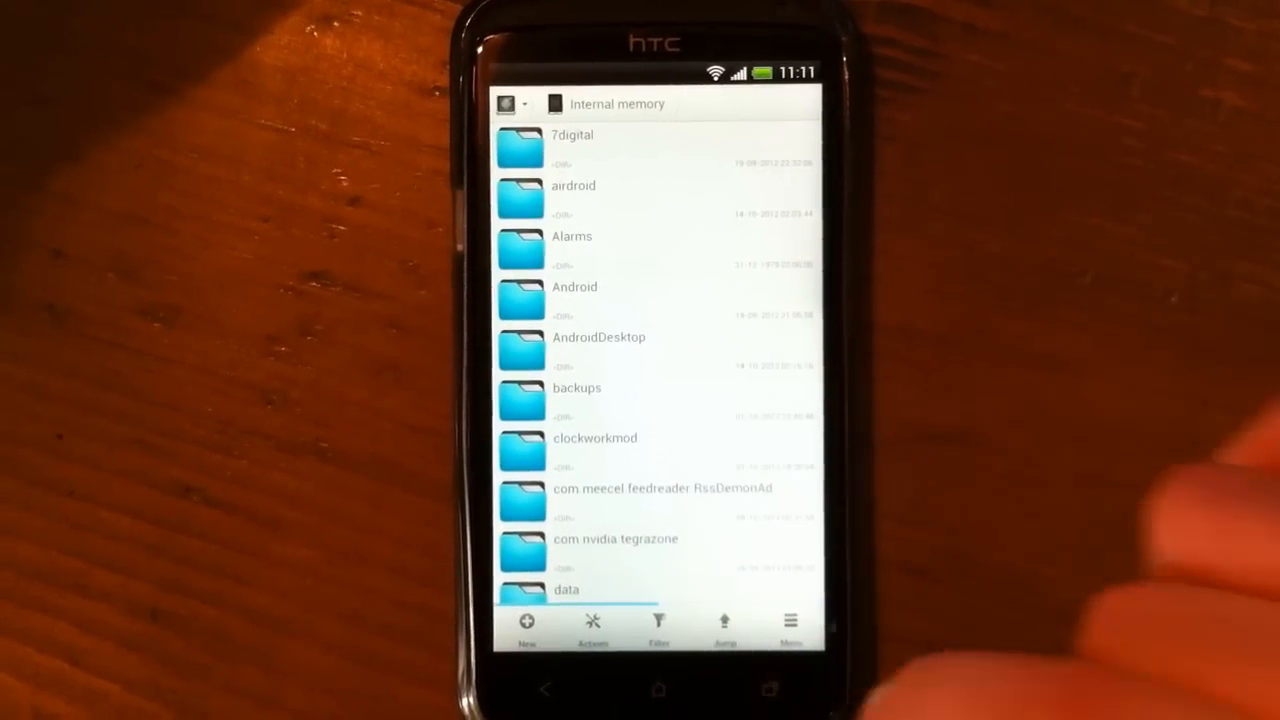
left_click(592, 620)
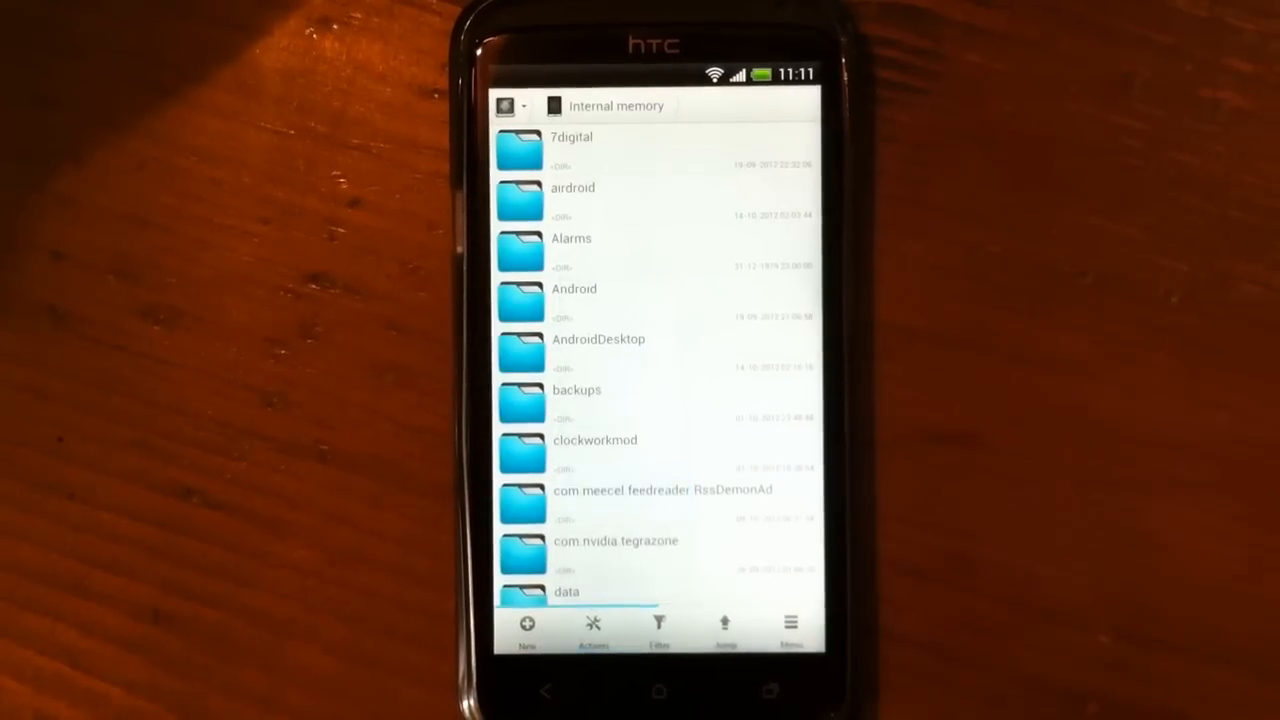
left_click(617, 106)
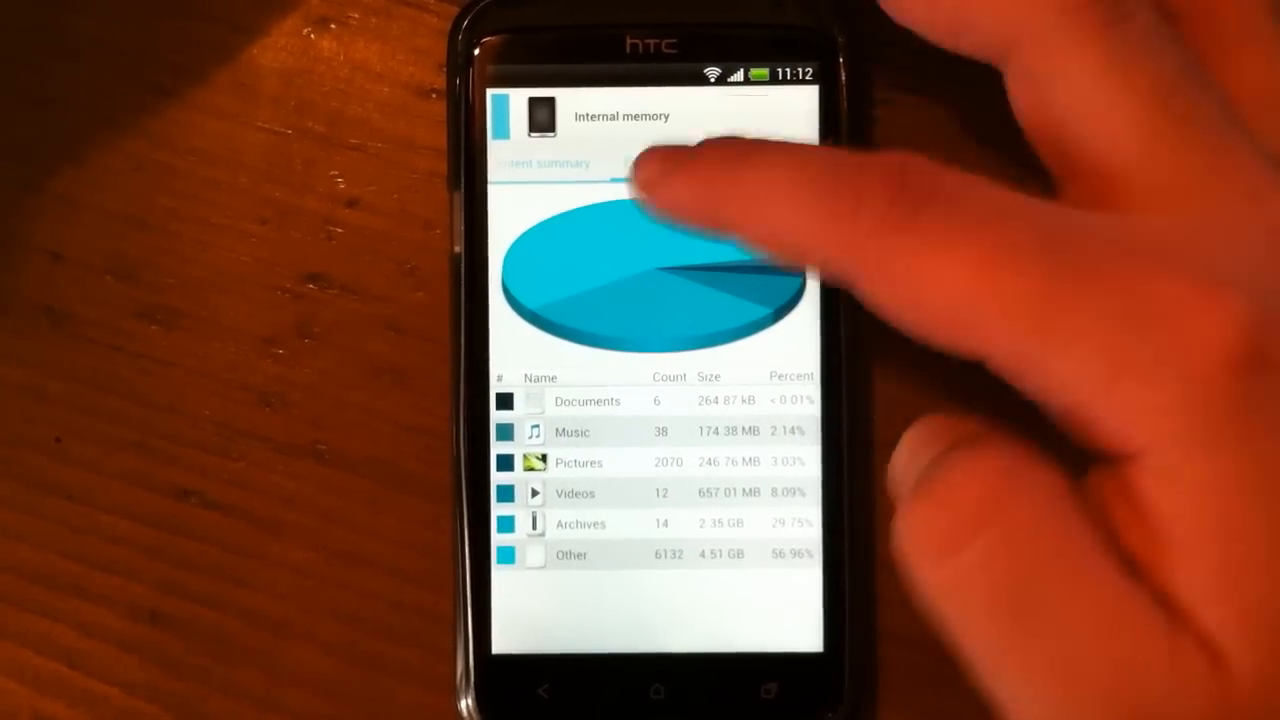
left_click(654, 162)
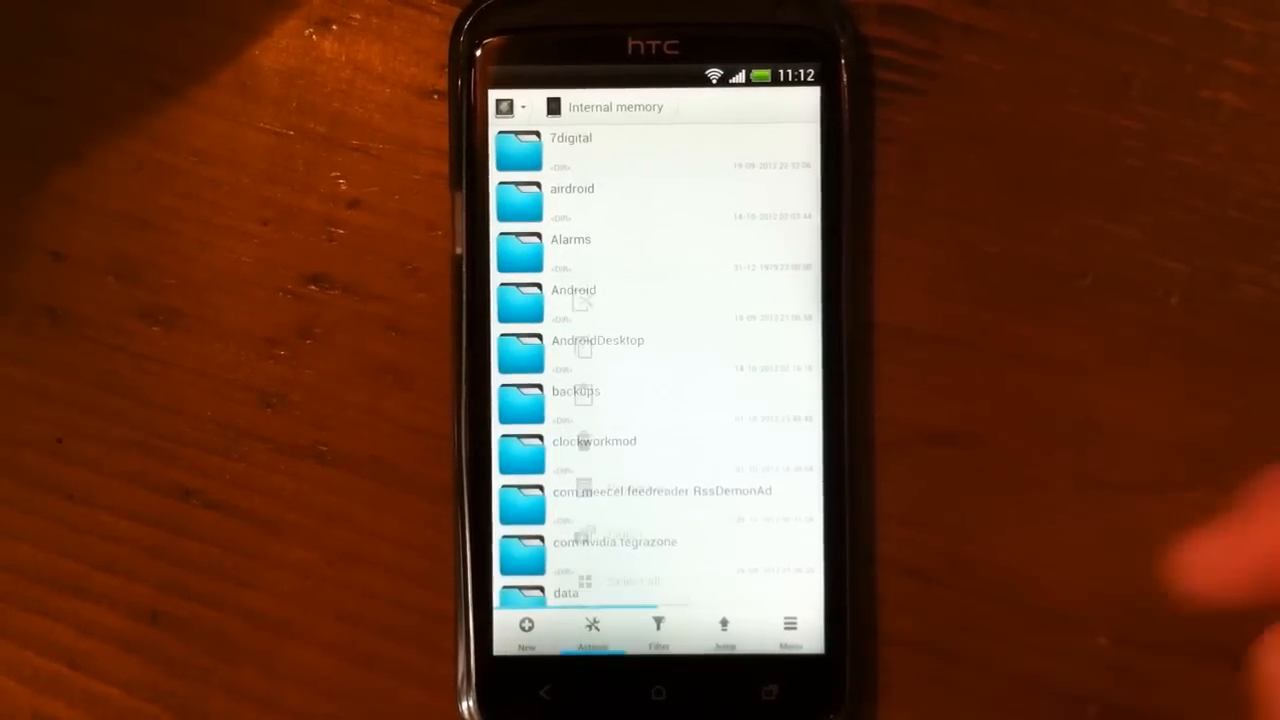
left_click(592, 630)
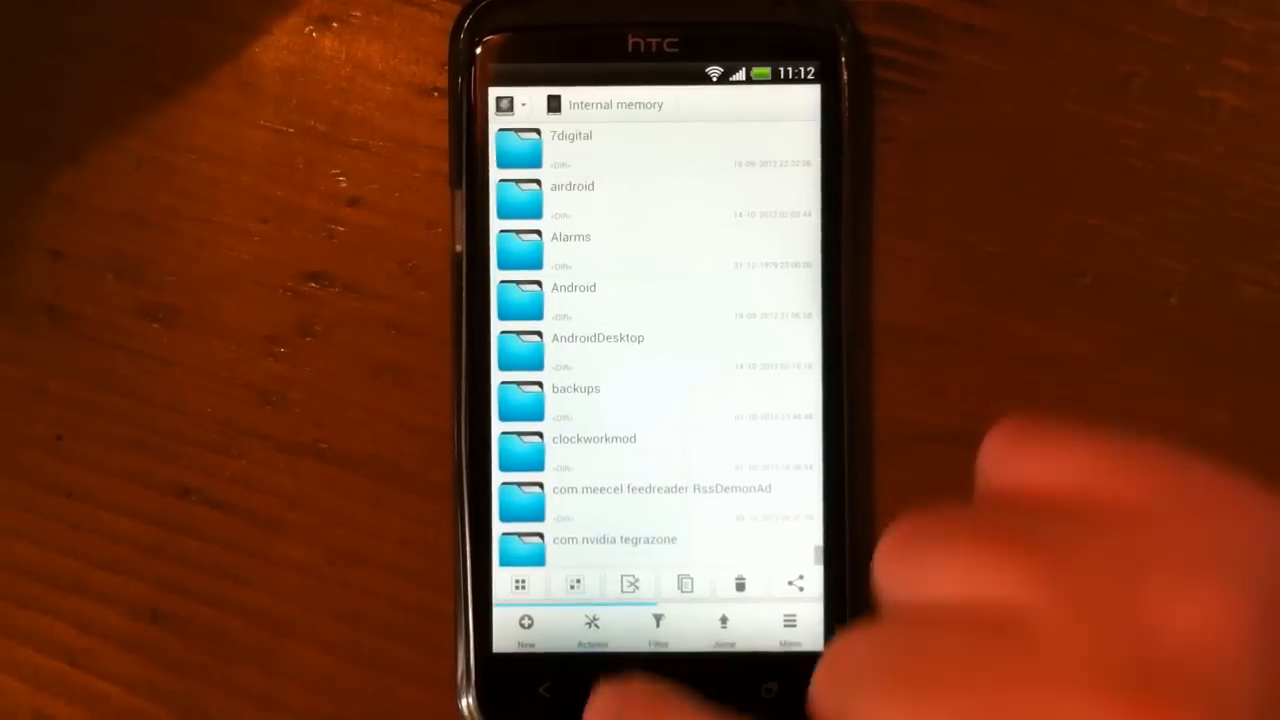
left_click(591, 625)
type("and")
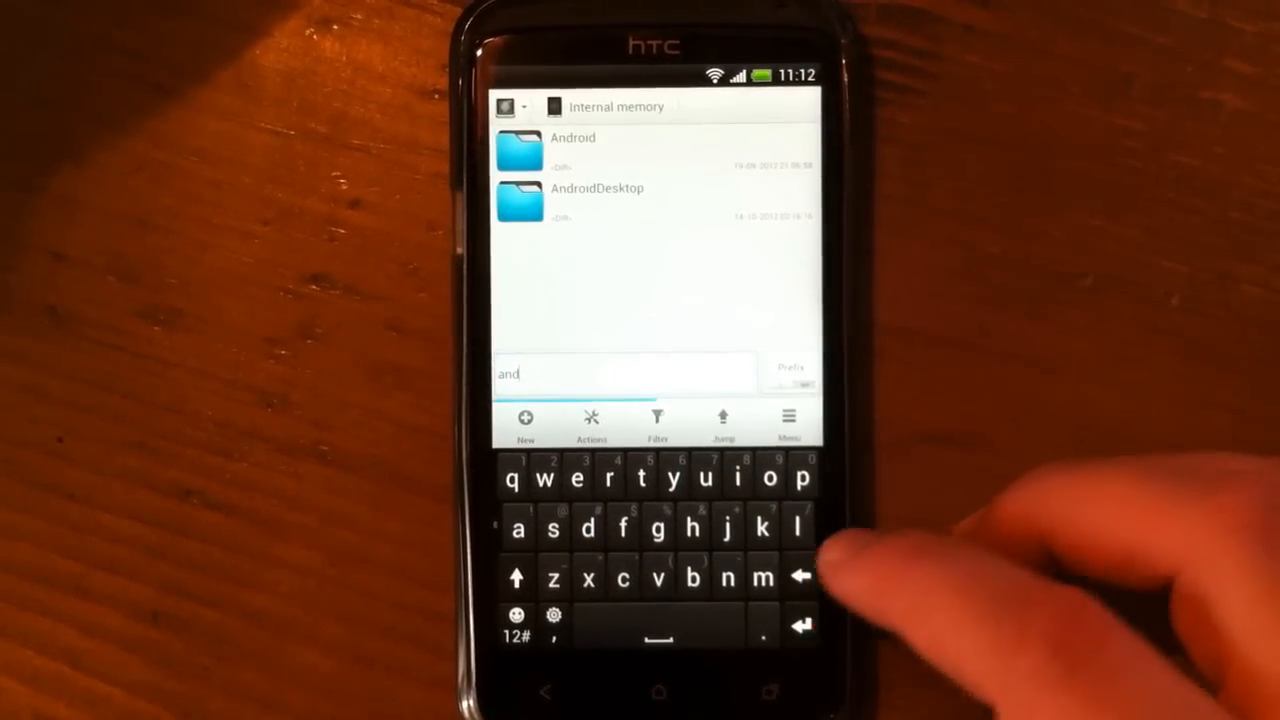
left_click(802, 575)
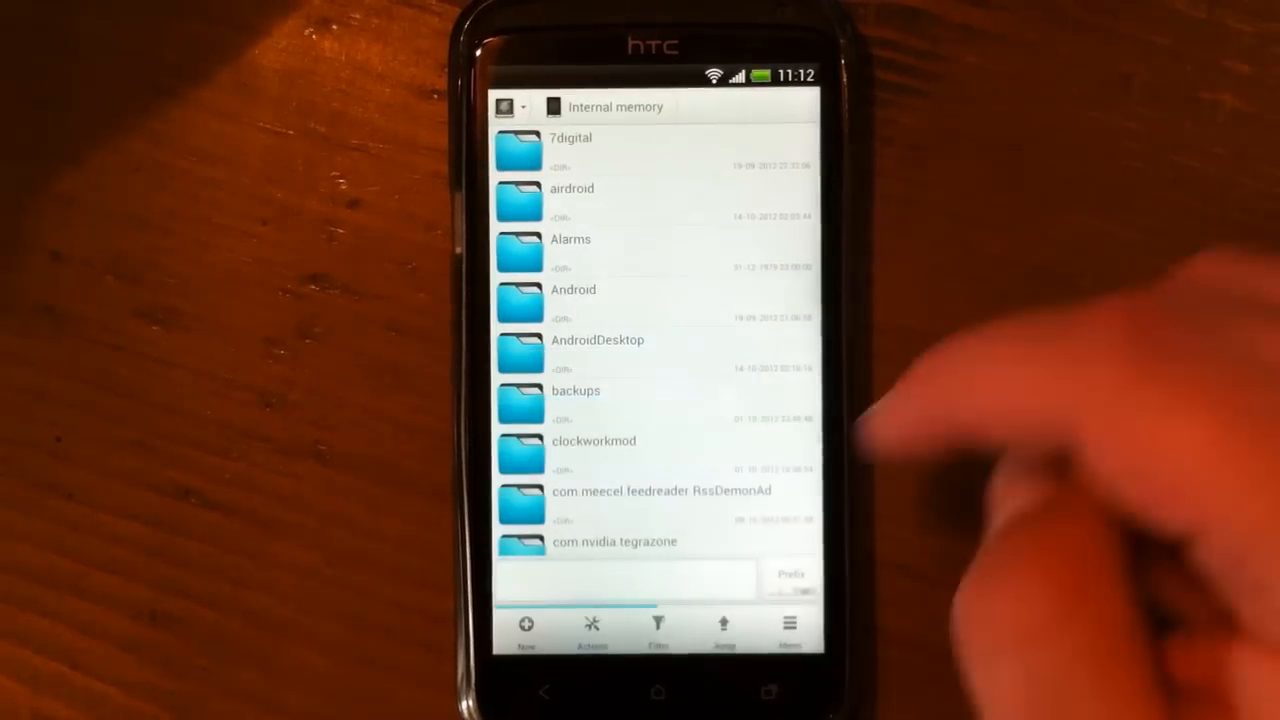
left_click(723, 625)
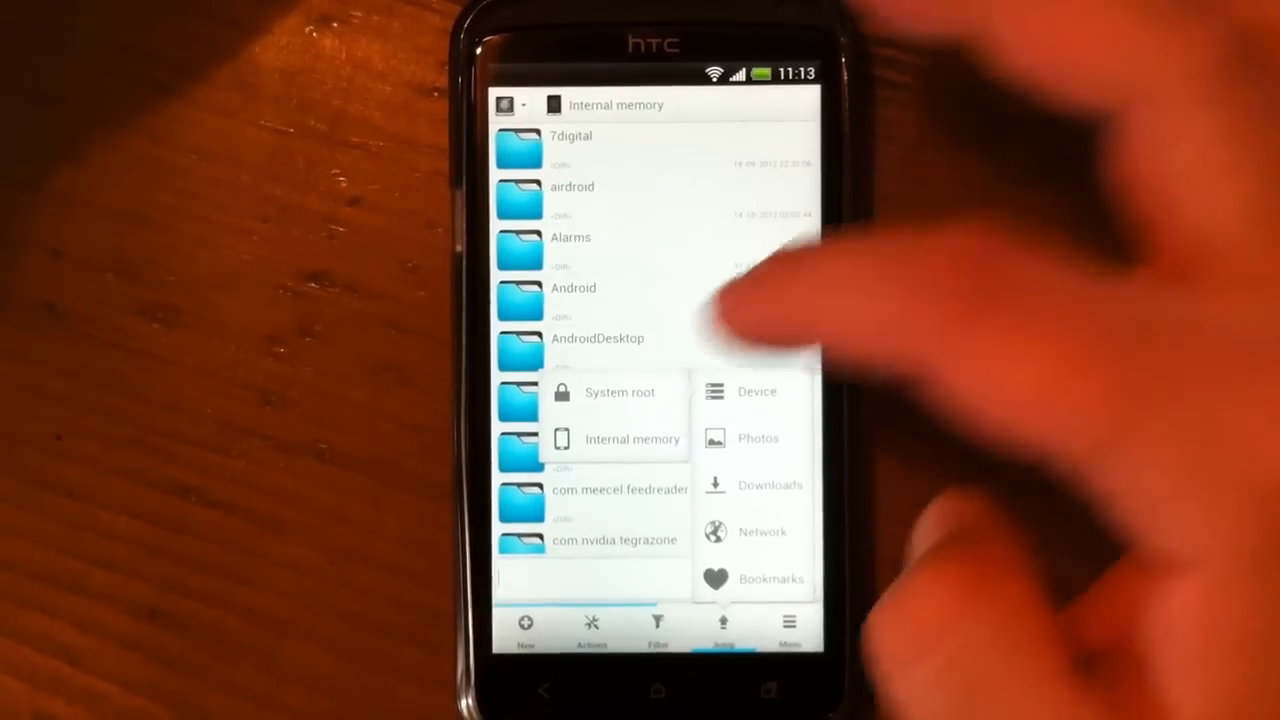
left_click(620, 391)
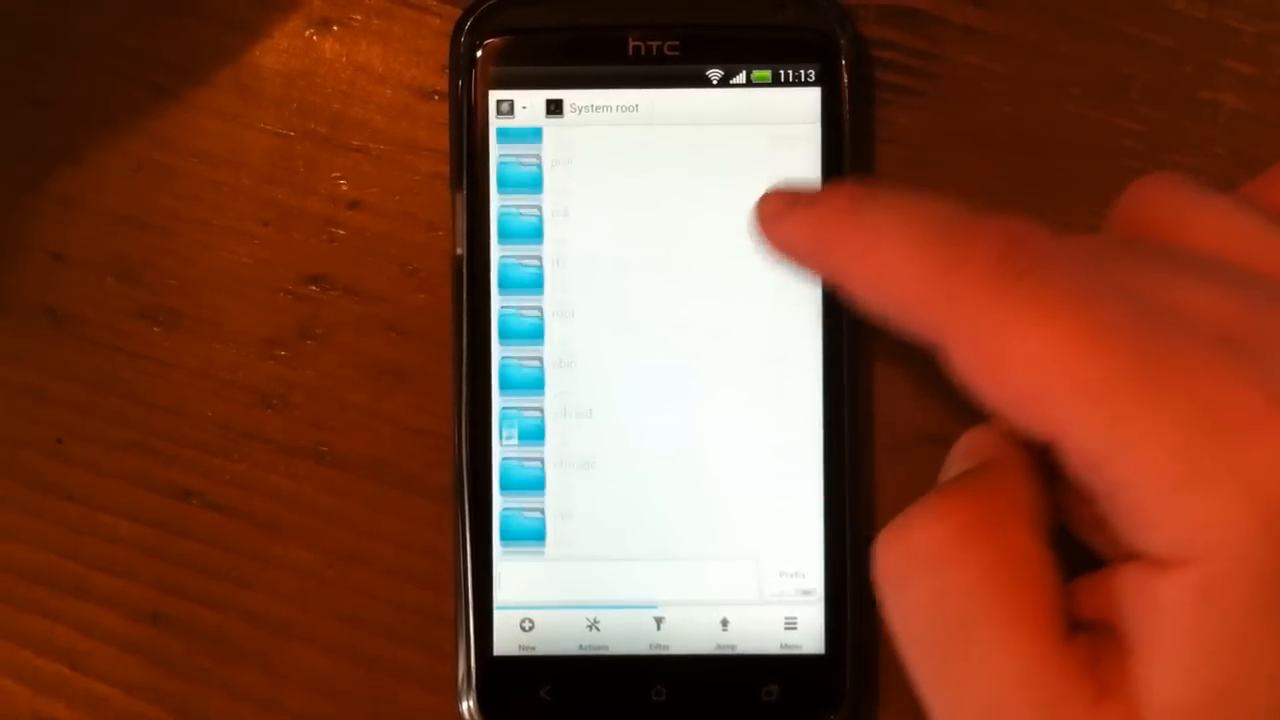
left_click(723, 625)
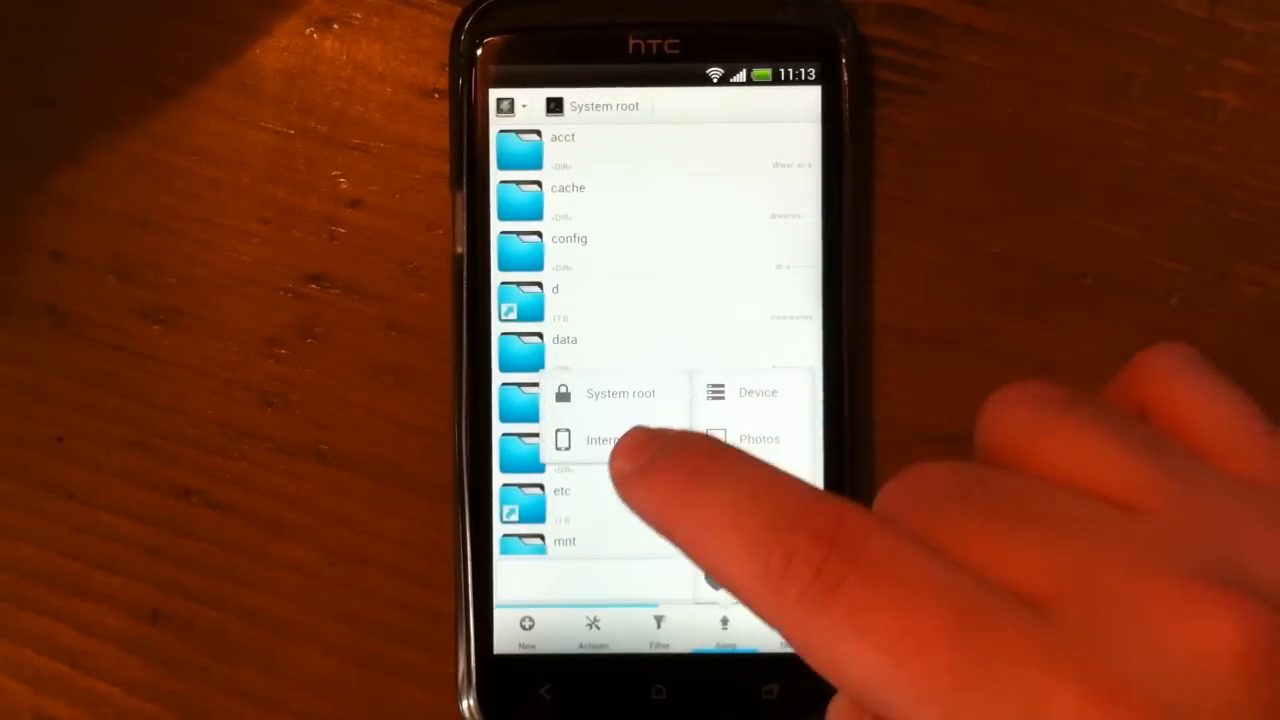
left_click(605, 439)
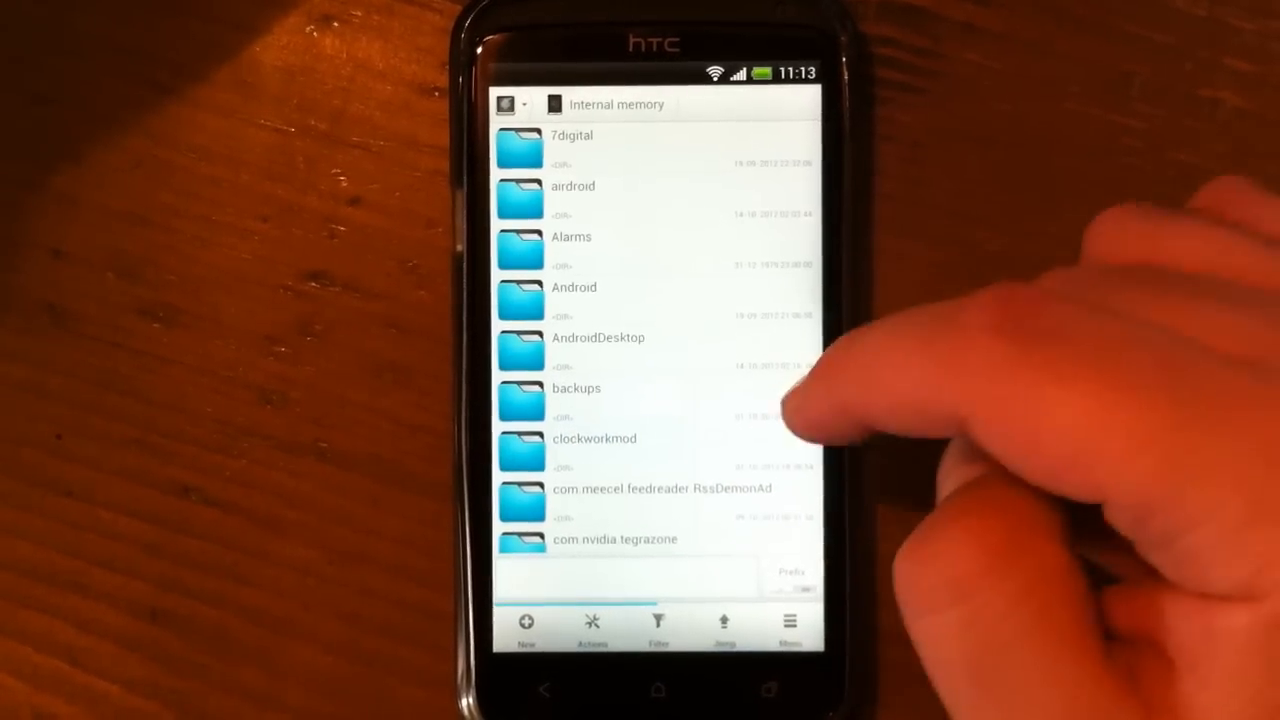
left_click(723, 620)
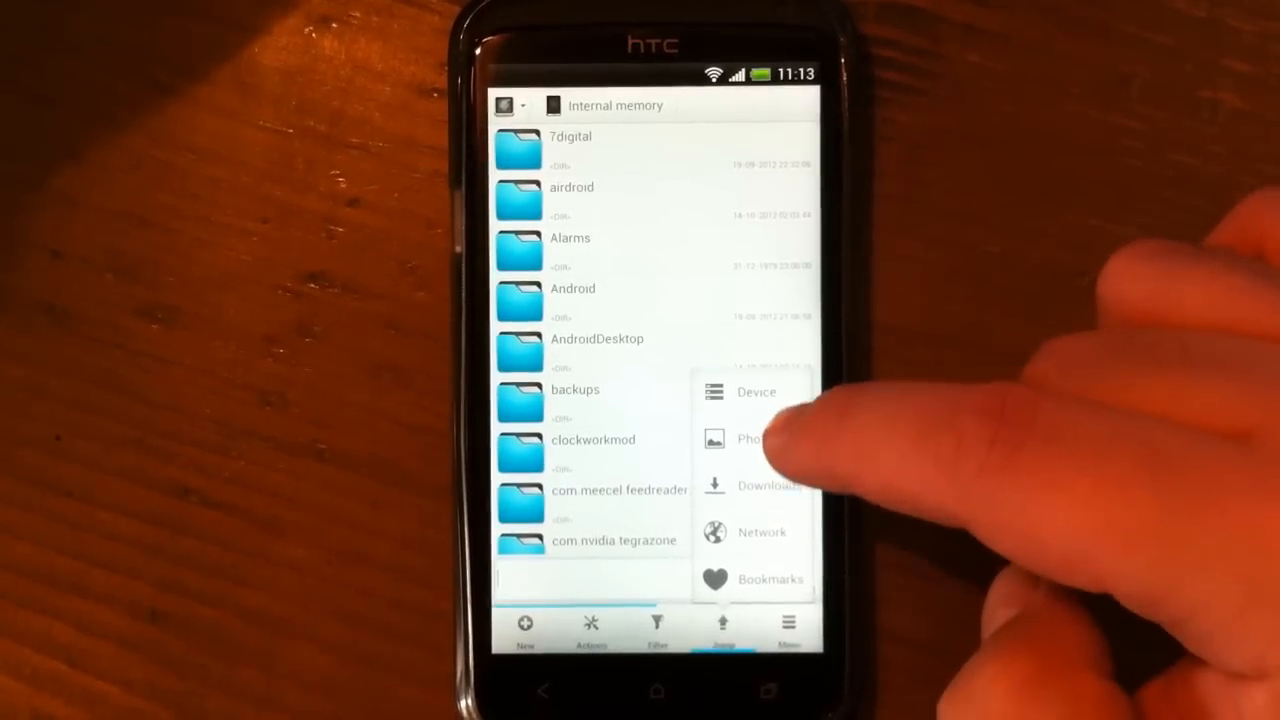
left_click(750, 438)
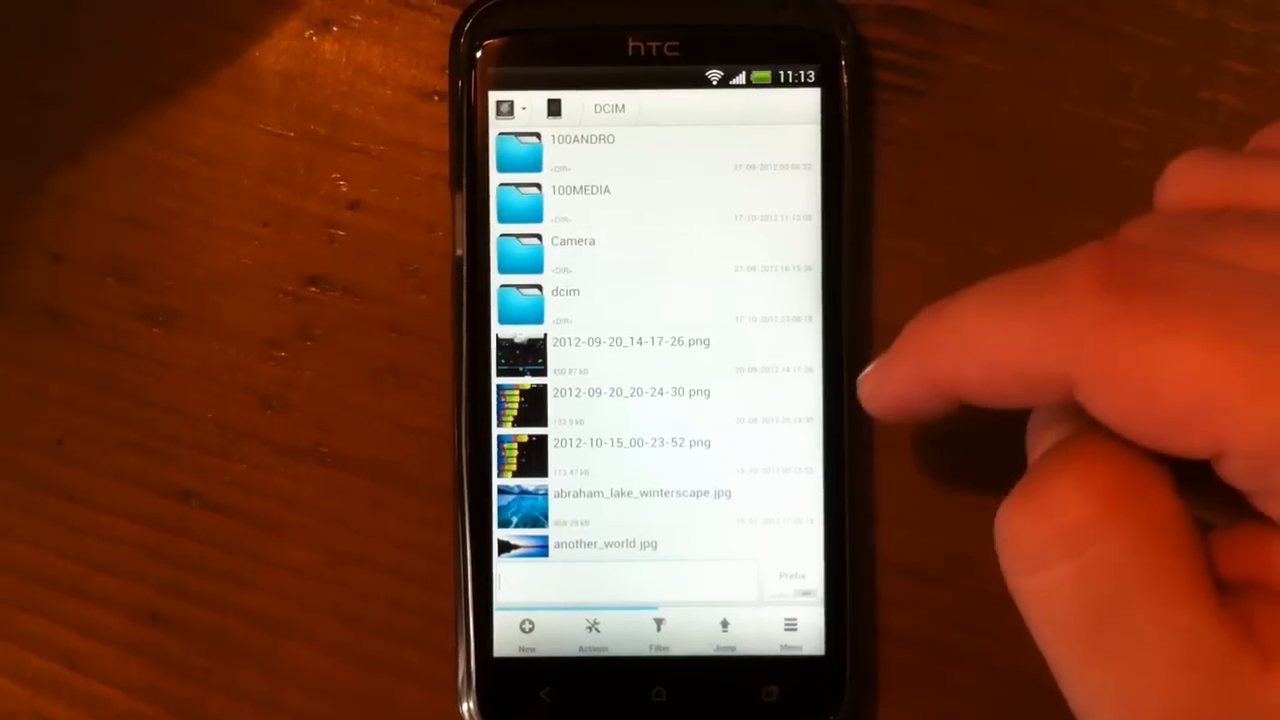
left_click(723, 632)
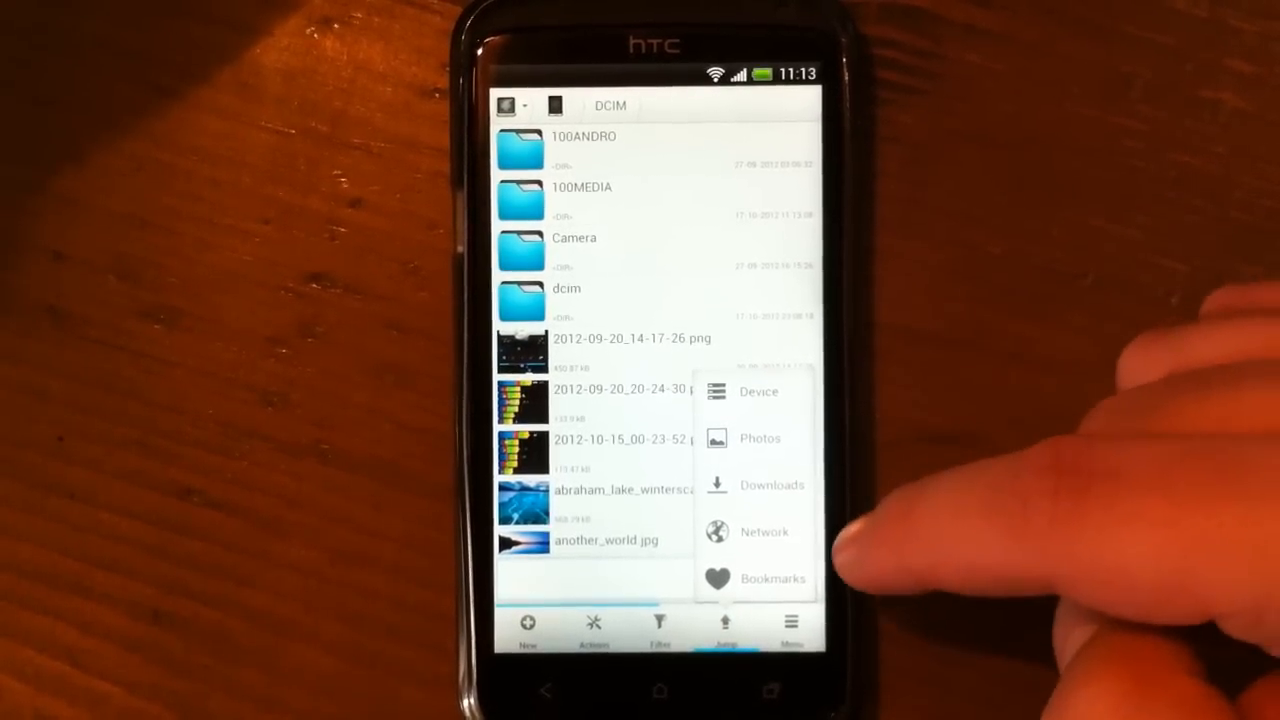
left_click(758, 391)
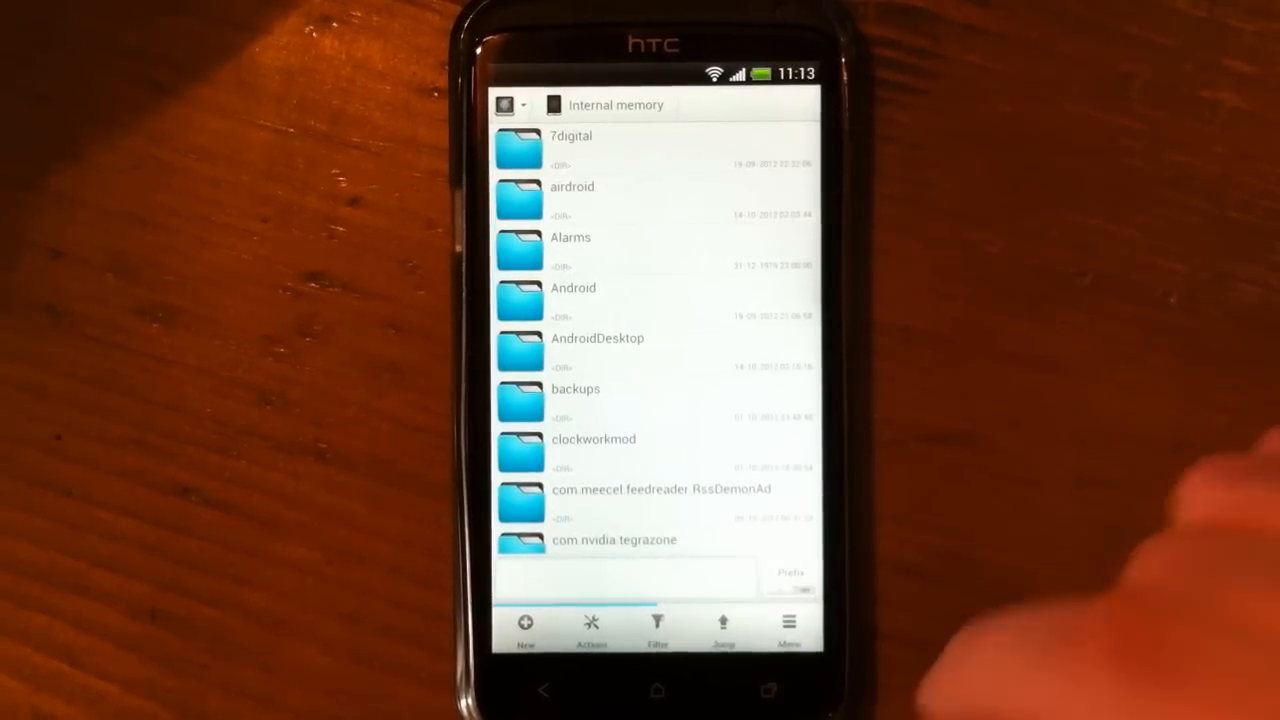
Show Internal memory and DCIM in side-by-side landscape panels.
left_click(722, 628)
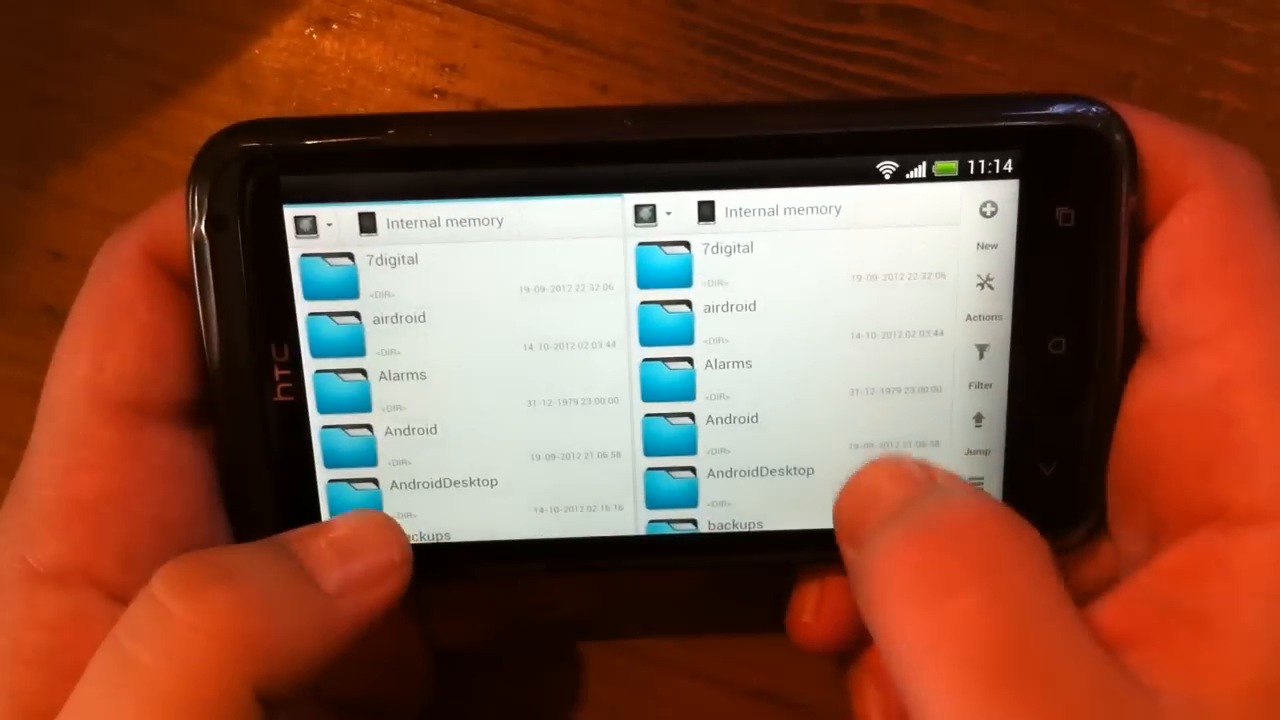
scroll("down", 3)
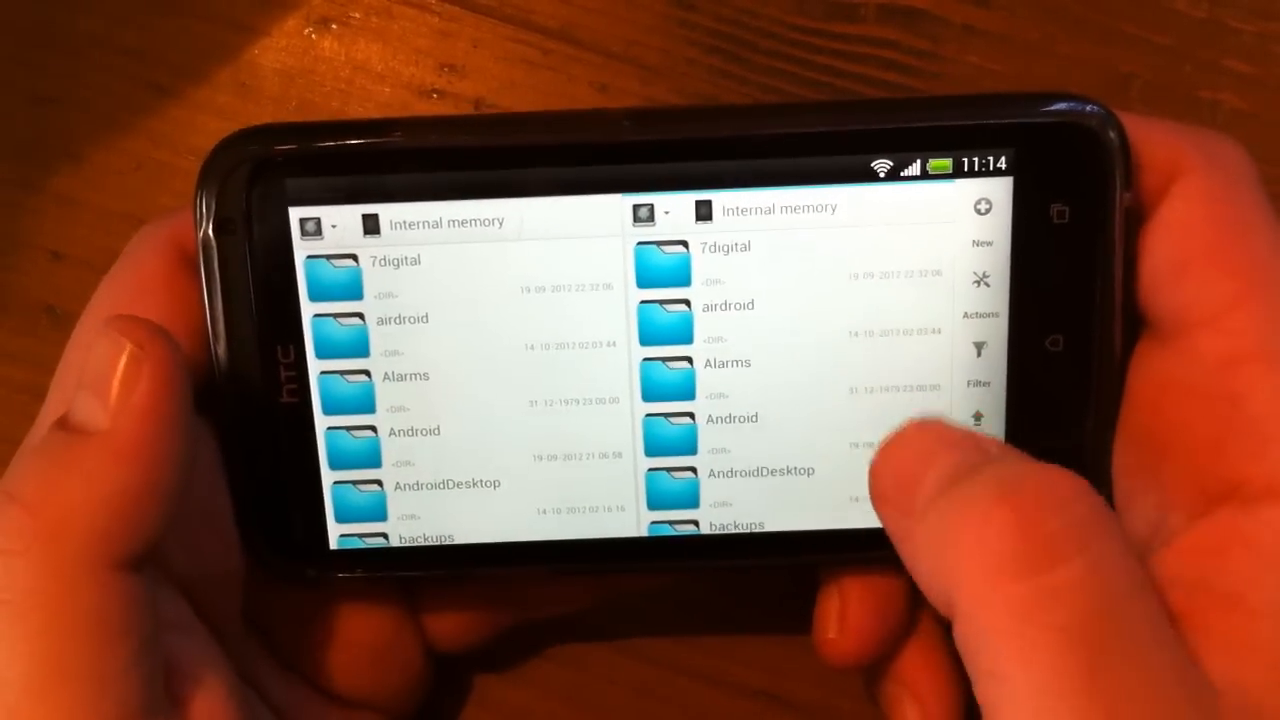
scroll("down", 3)
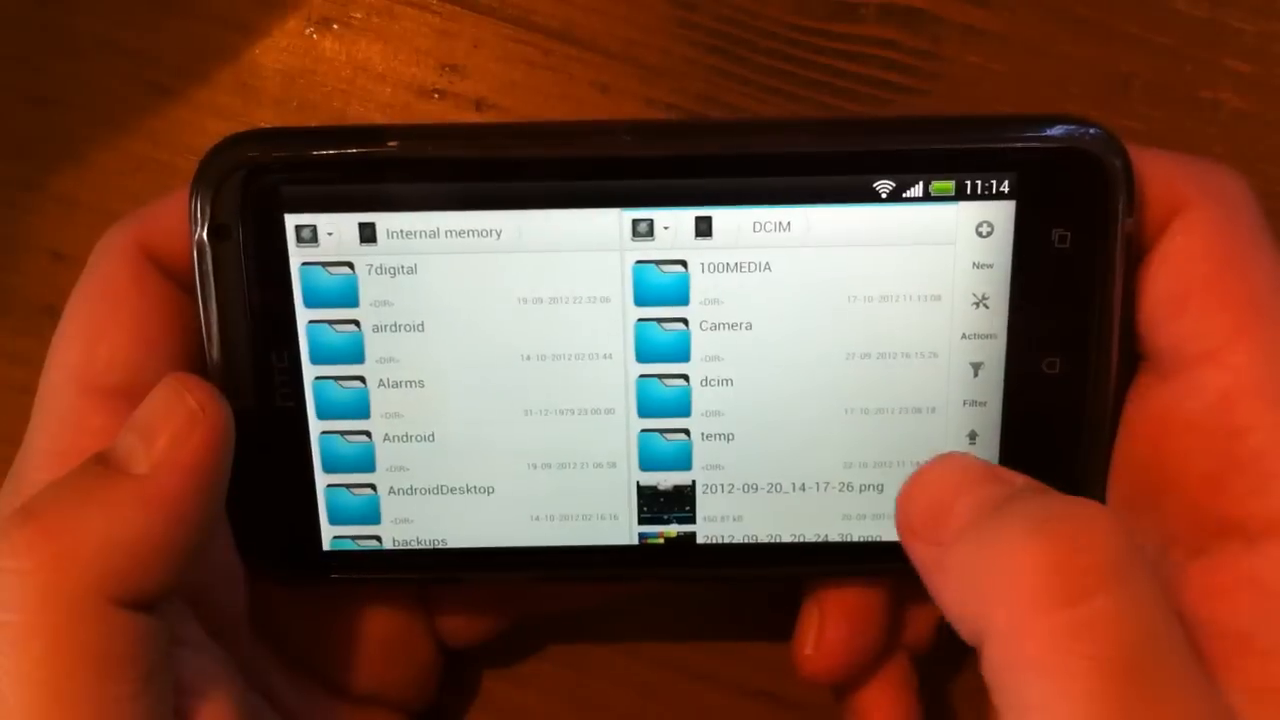
Drag cholla_sunrise, curves_of_green and fairytail_falls from DCIM into the temp folder panel.
left_click(718, 445)
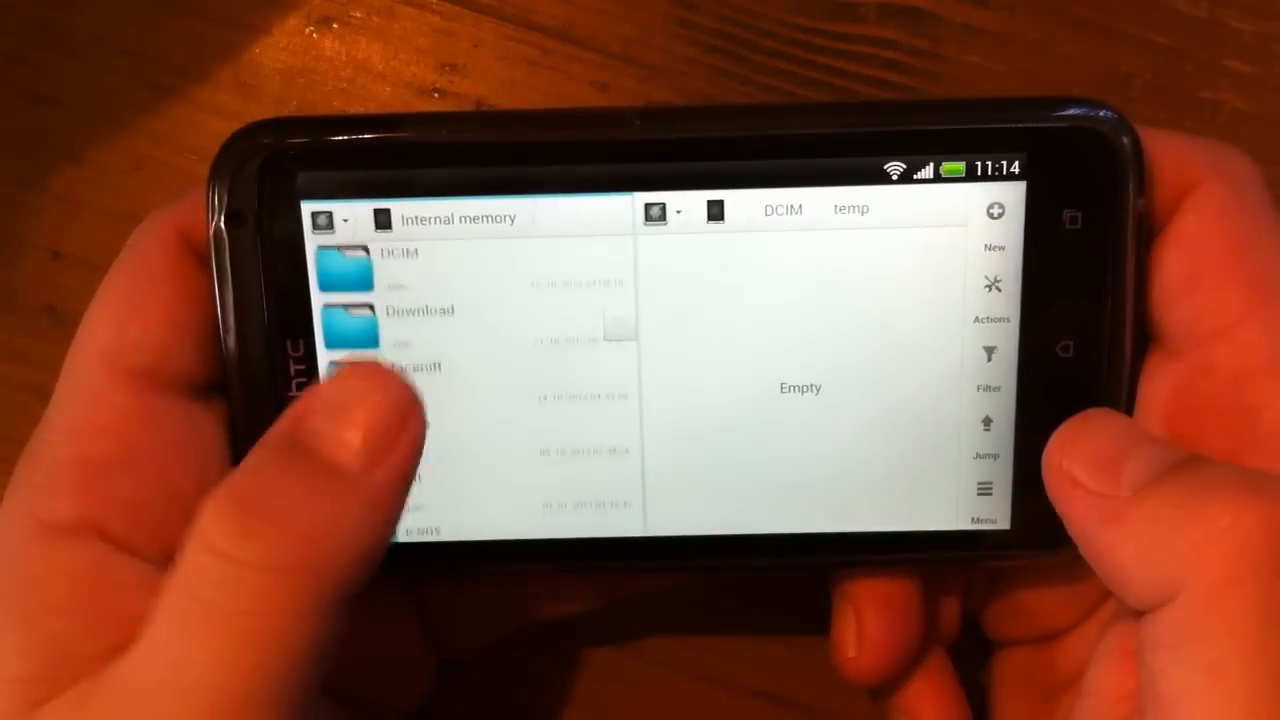
left_click(398, 265)
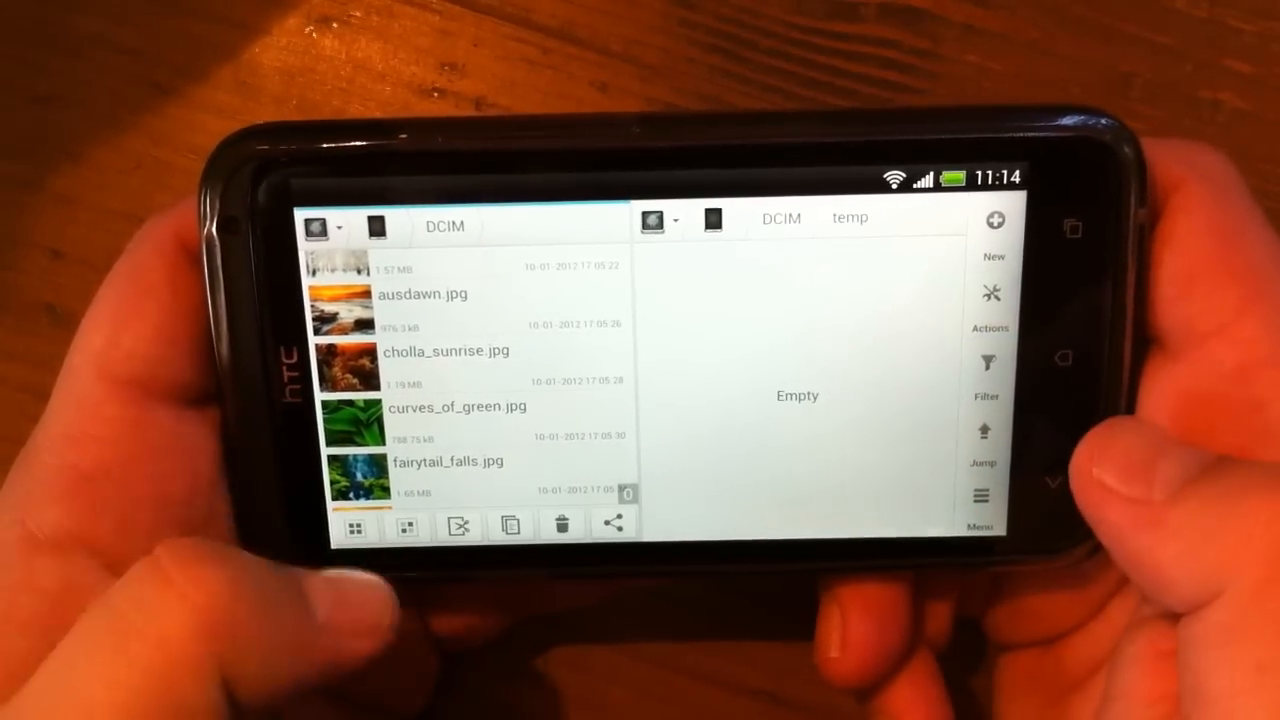
left_click(446, 351)
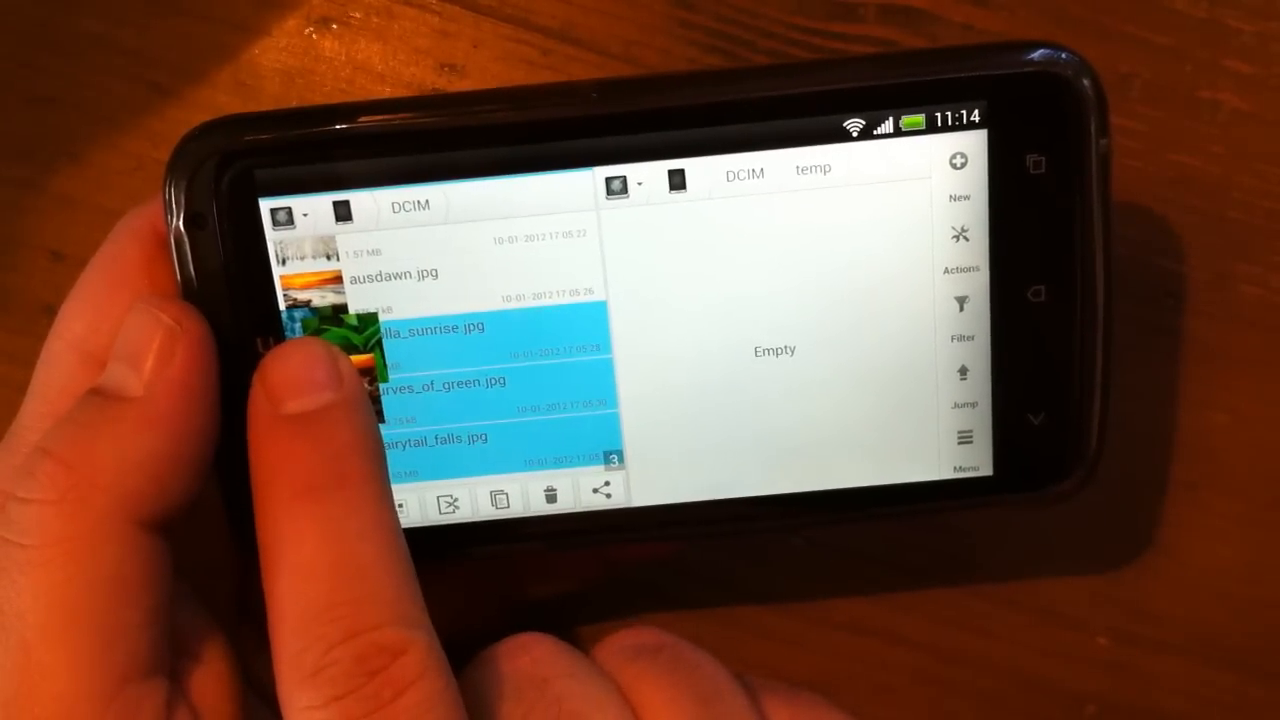
left_click(499, 499)
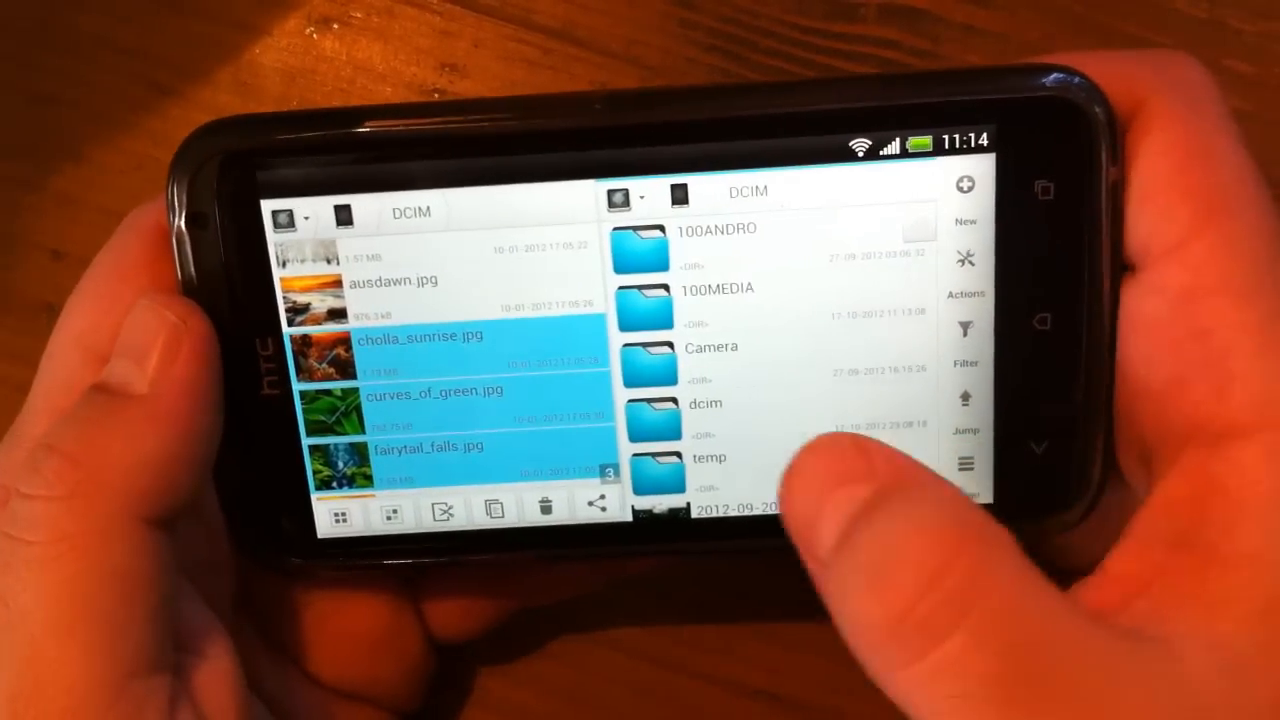
left_click(710, 470)
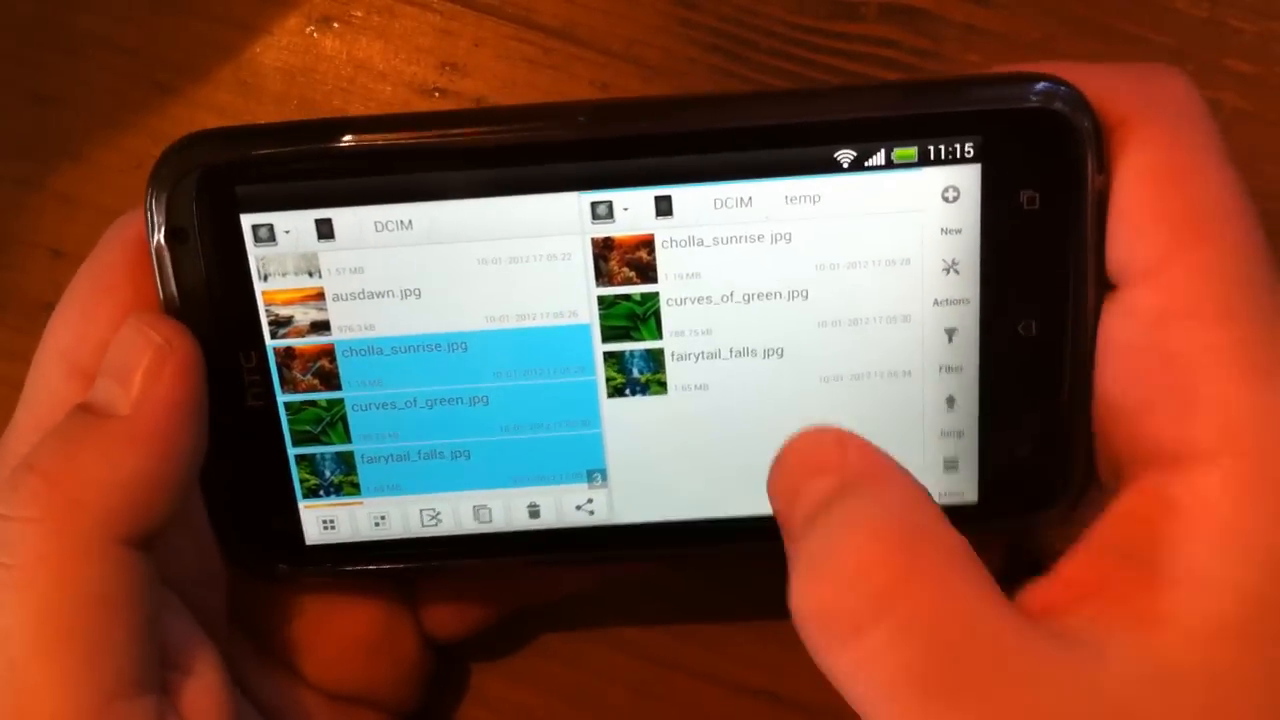